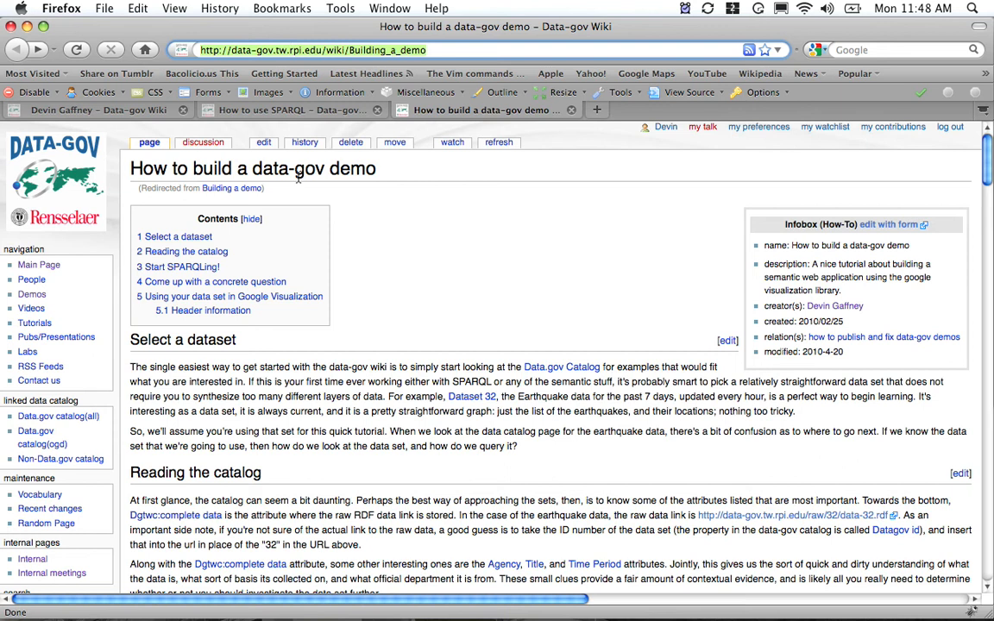
- View the Dataset 32 'Worldwide M1+ Earthquakes, Past Hour' page with its metadata and RDF data
scroll("down", 3)
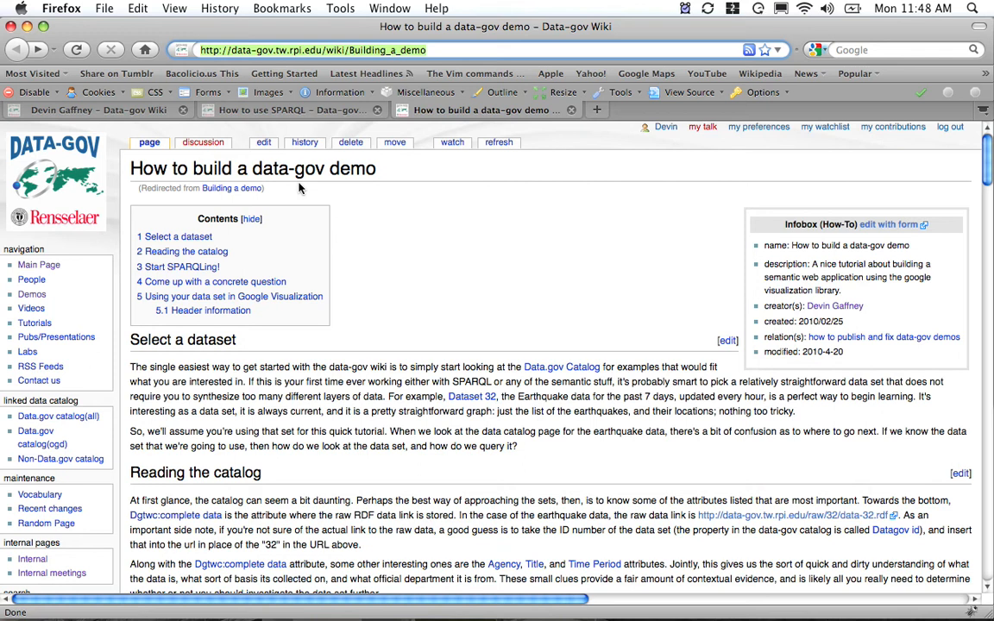
mouse_move(301, 183)
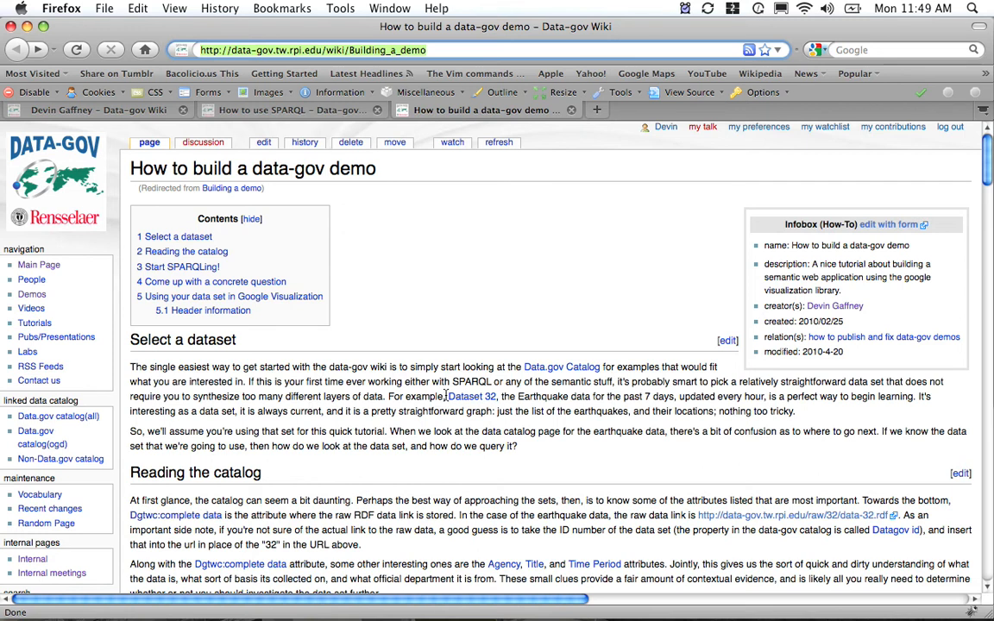
left_click(473, 395)
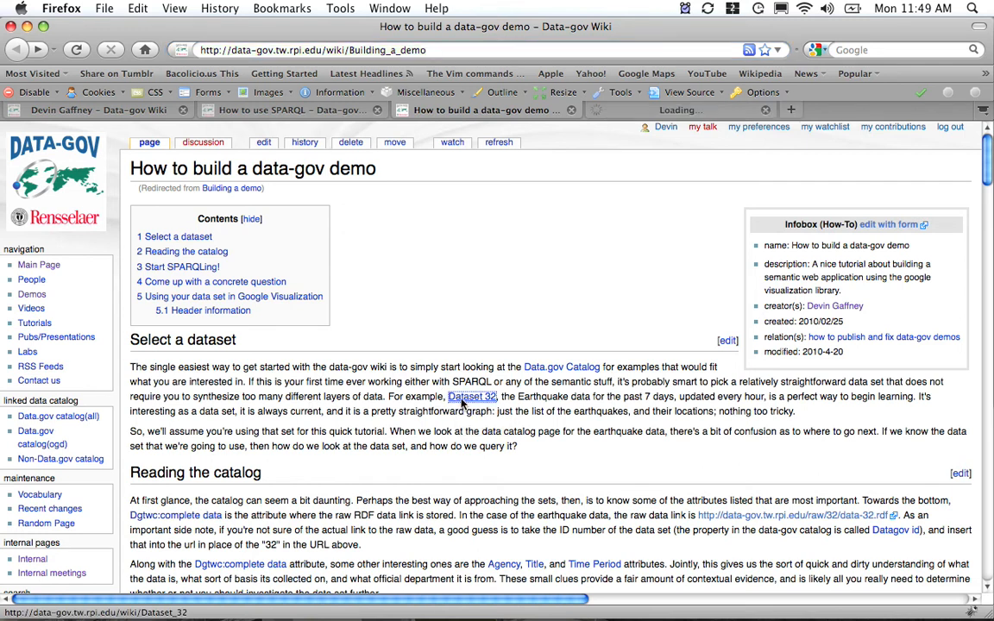
left_click(473, 395)
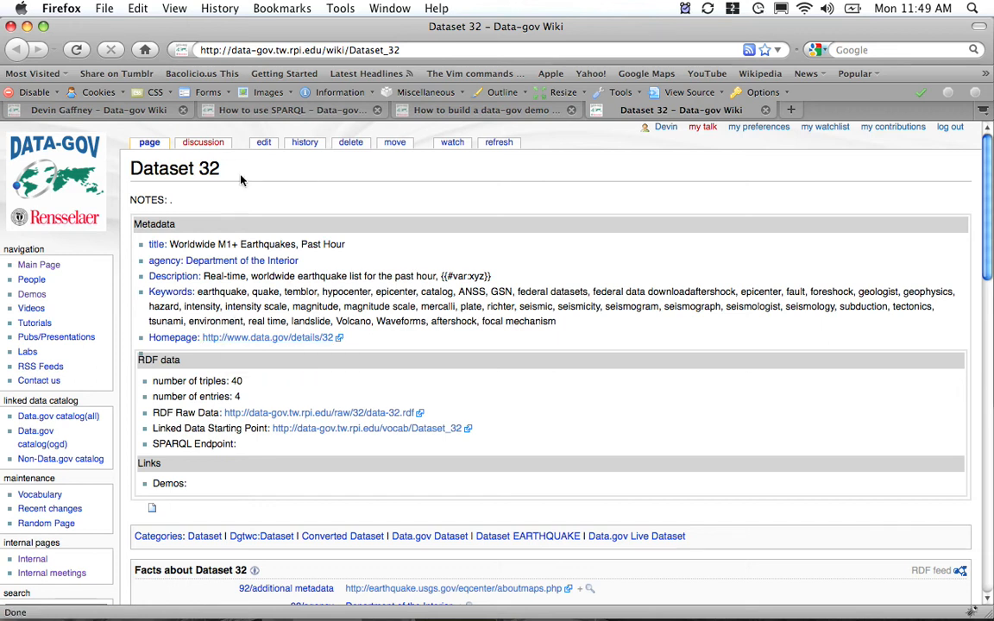
mouse_move(297, 218)
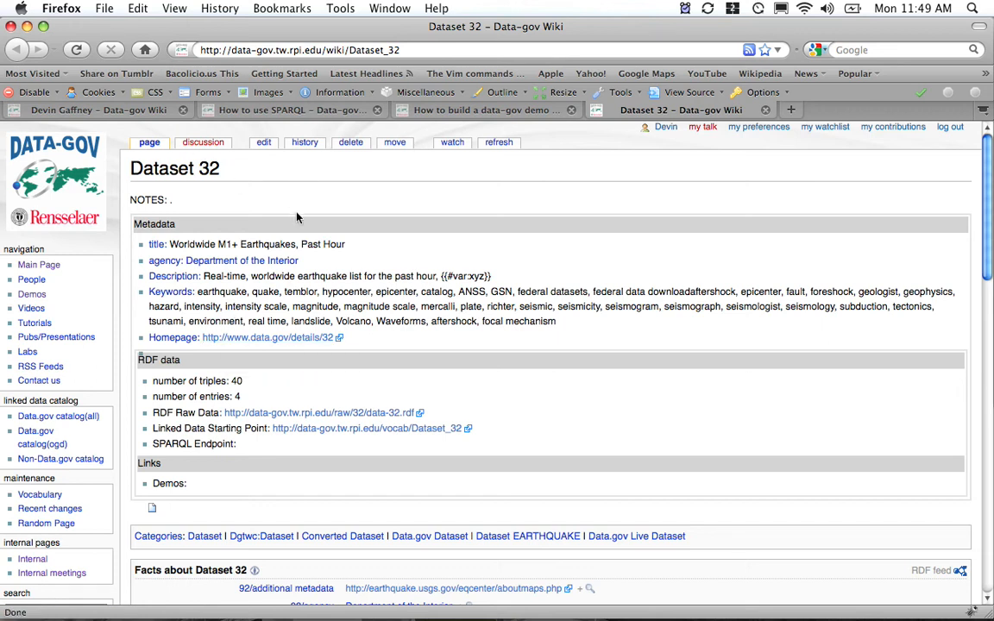
mouse_move(285, 222)
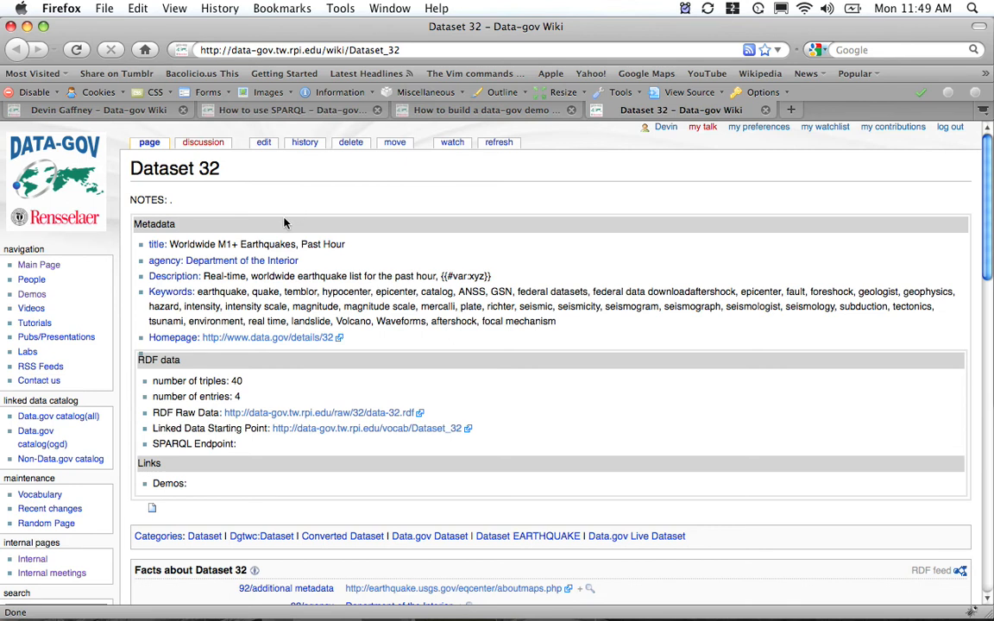
mouse_move(387, 321)
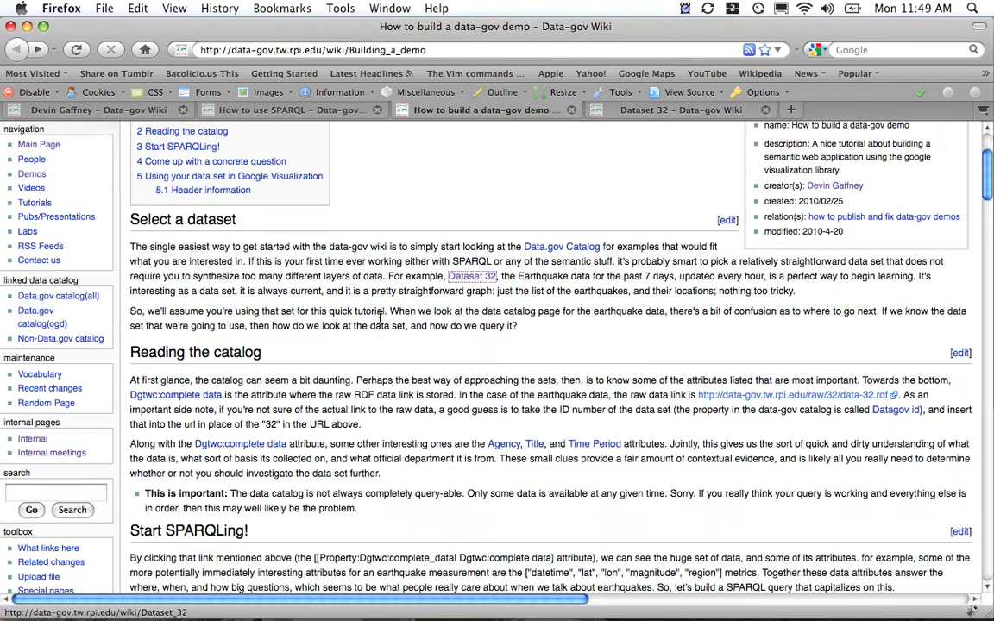
- Start the sparqlproxy service from 'Start SPARQLing!' and run its default 10-triple SELECT against DBpedia
scroll("down", 3)
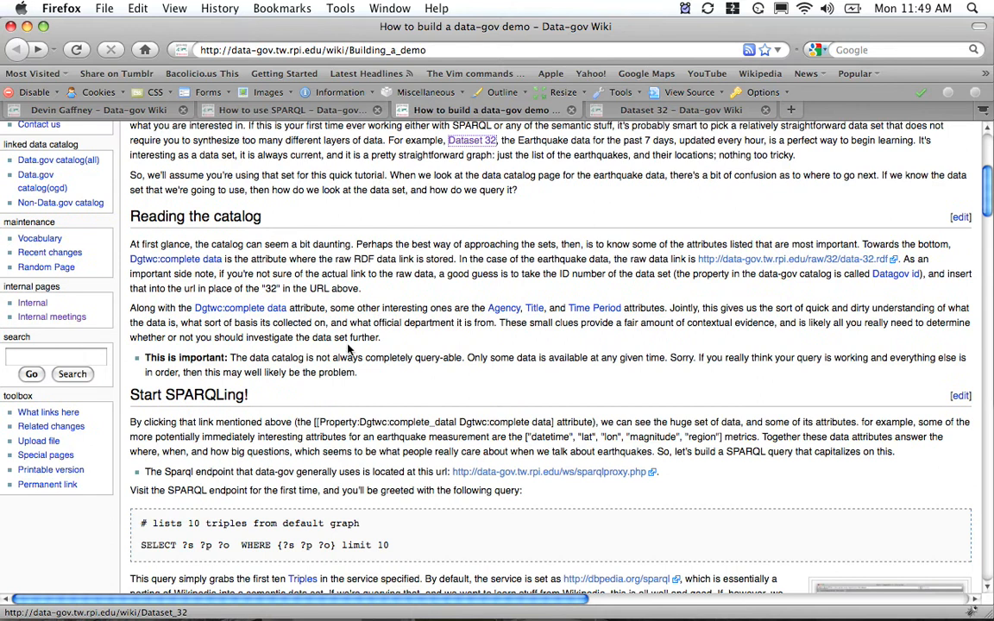
scroll("down", 3)
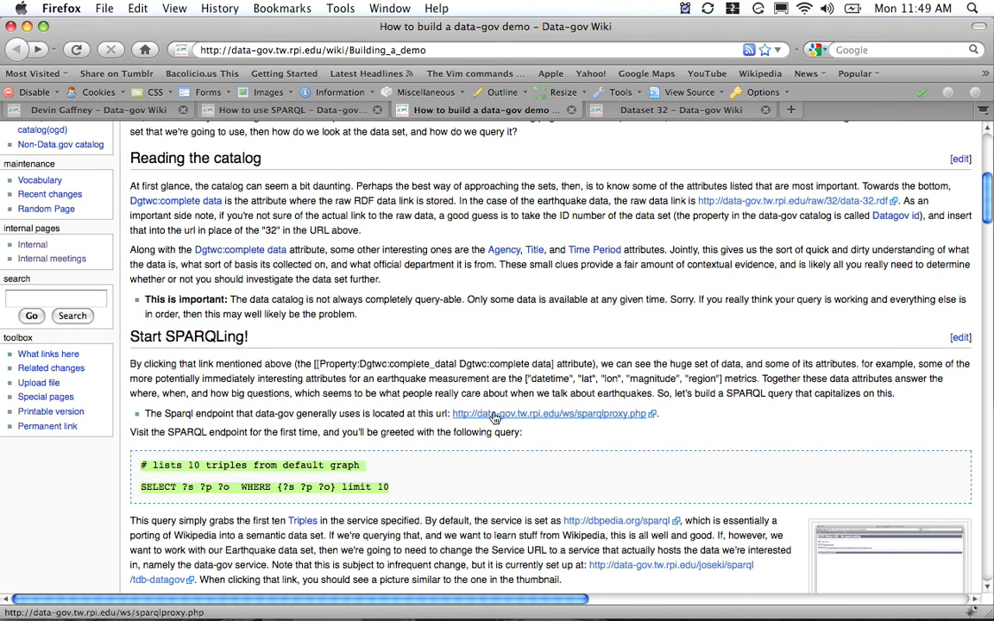
left_click(548, 415)
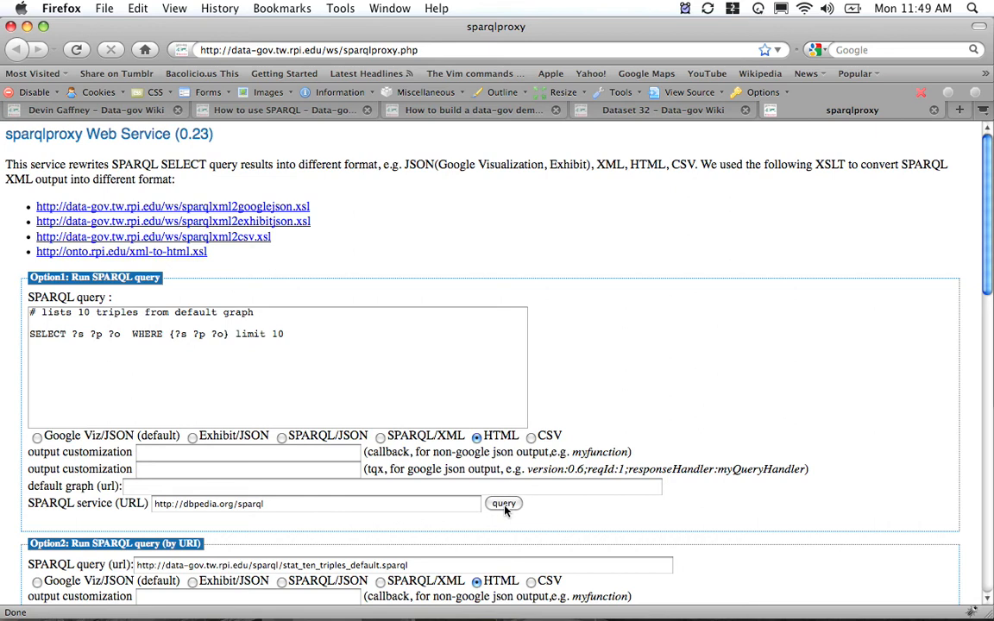
left_click(504, 504)
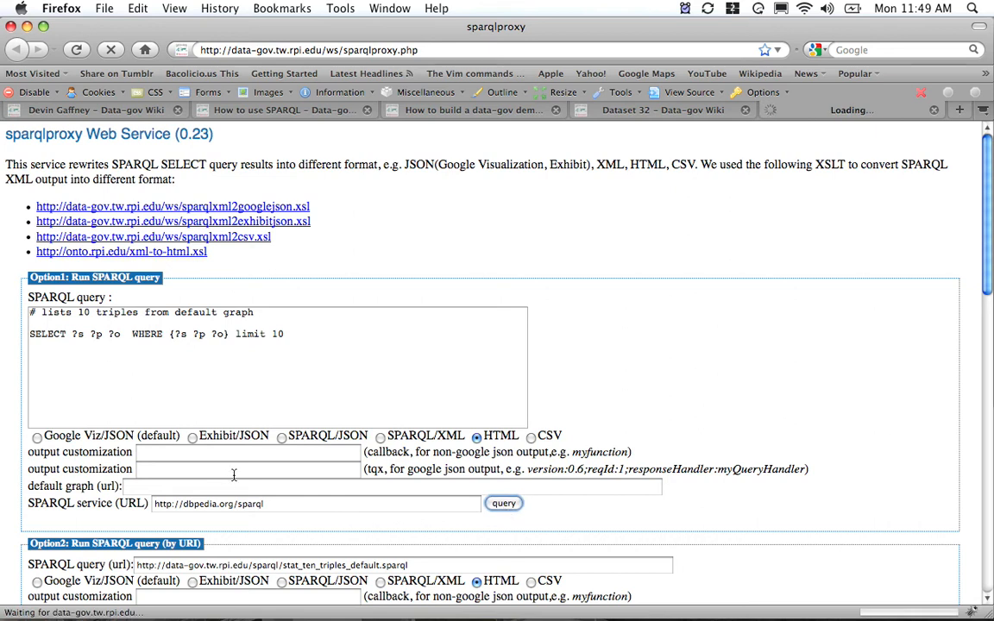
left_click(504, 504)
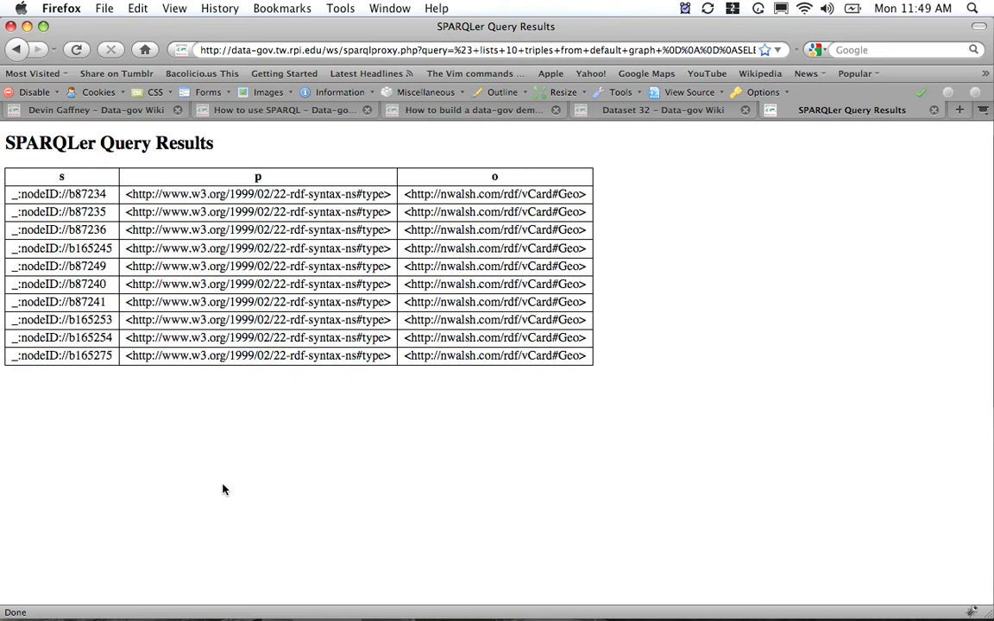
- Clear the DBpedia service address on the query form, checking the Dataset 32 and tutorial pages
left_click(16, 48)
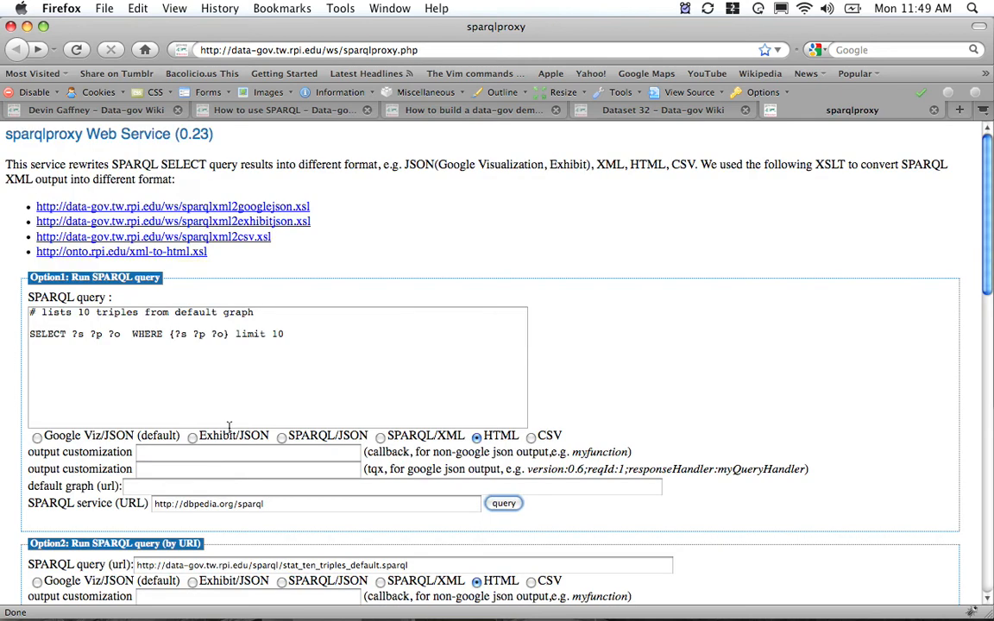
triple_click(314, 504)
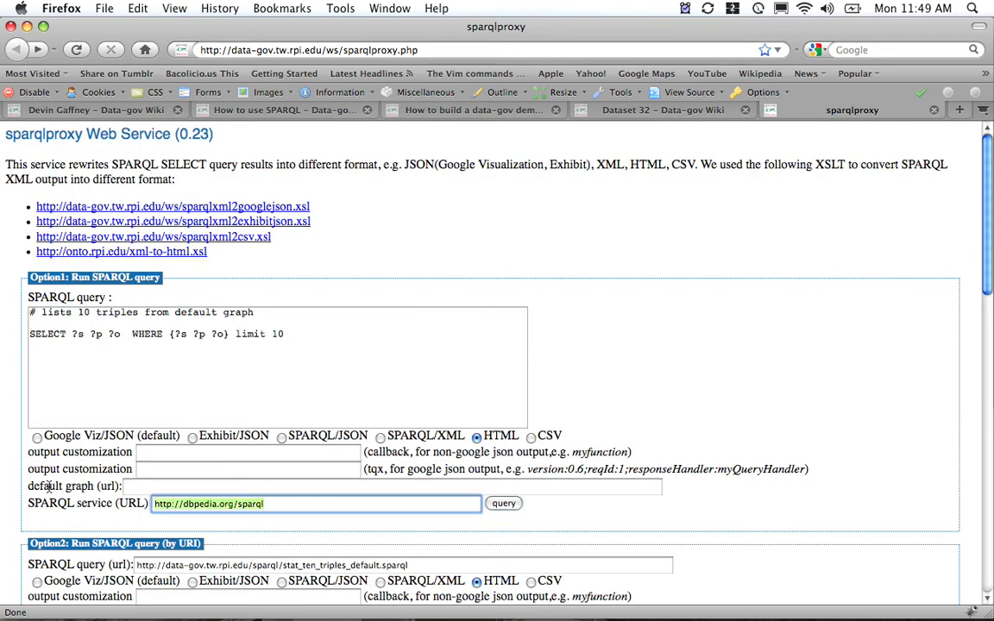
left_click(316, 504)
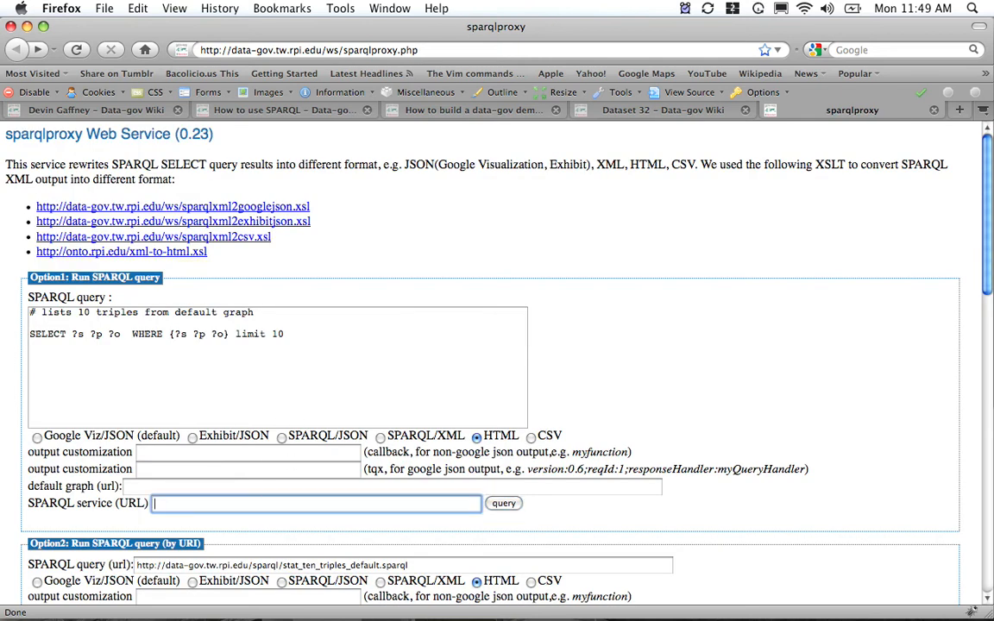
left_click(659, 111)
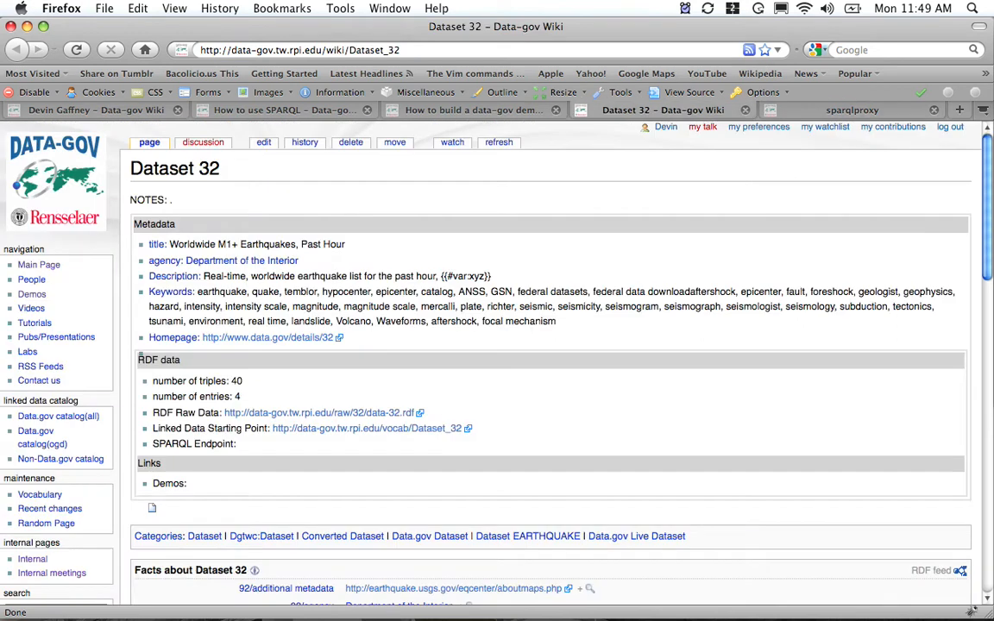
left_click(473, 111)
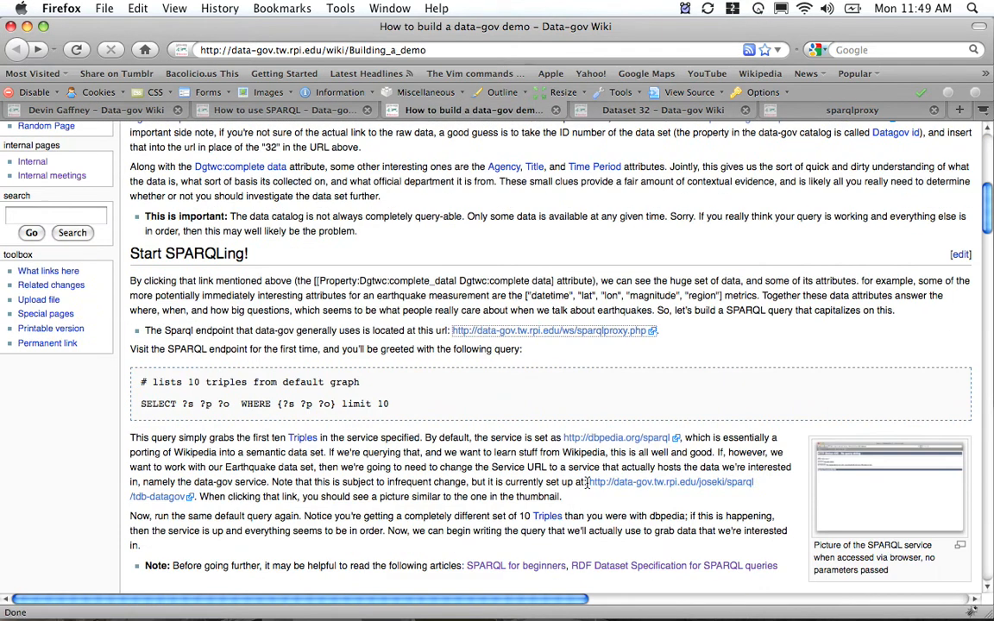
mouse_move(181, 500)
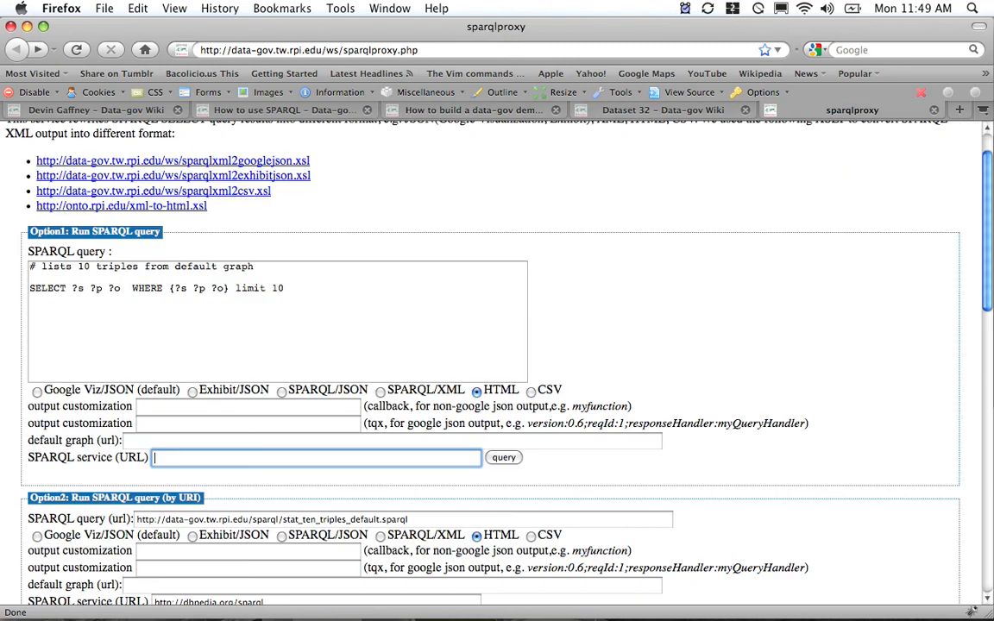
type("http://data-gov.tw.rpi.edu/joseki/sparql/tdb-datagov")
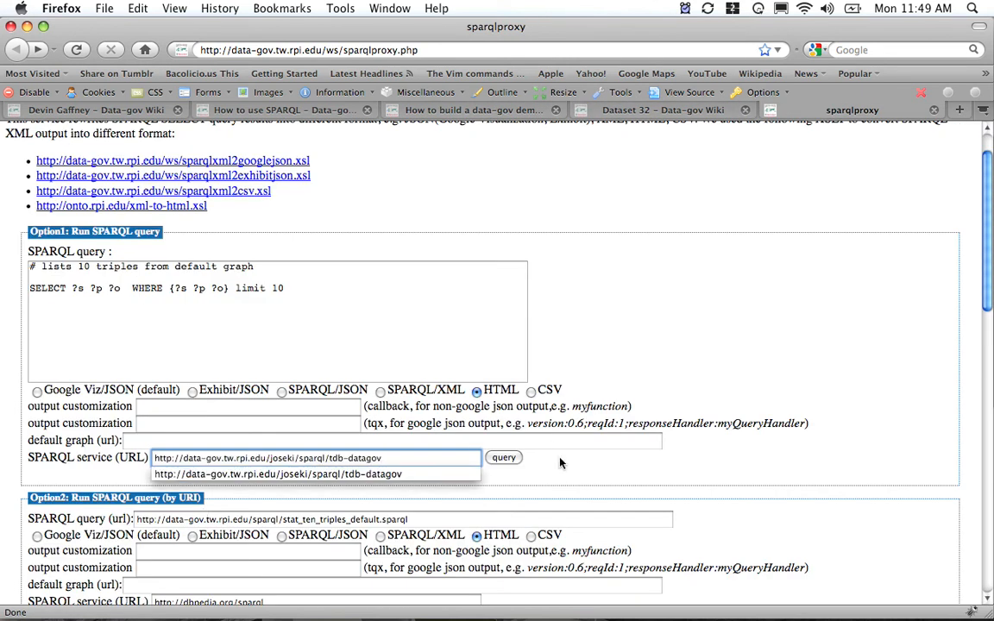
left_click(504, 457)
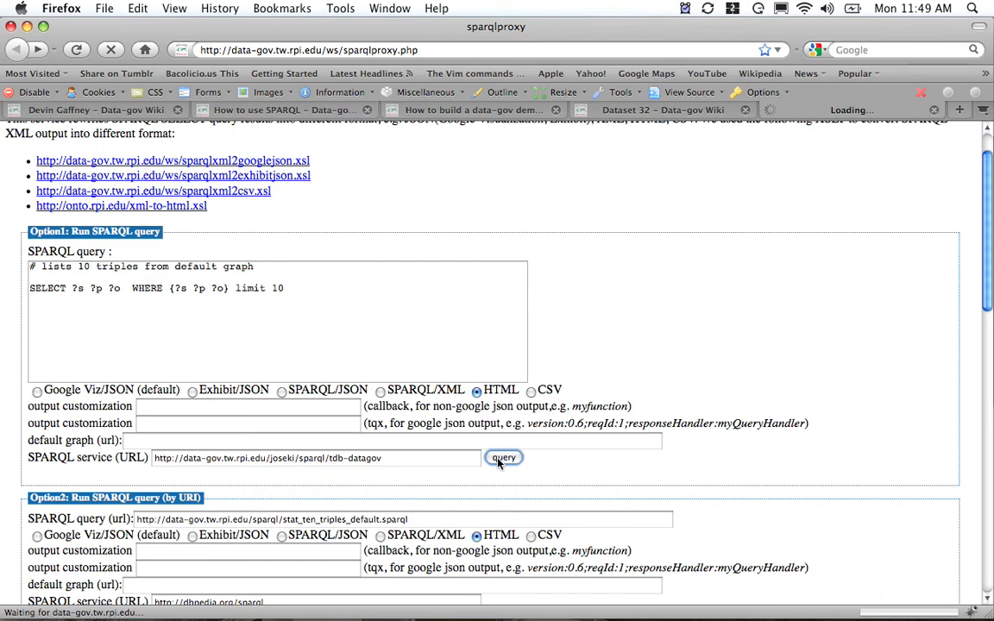
left_click(504, 458)
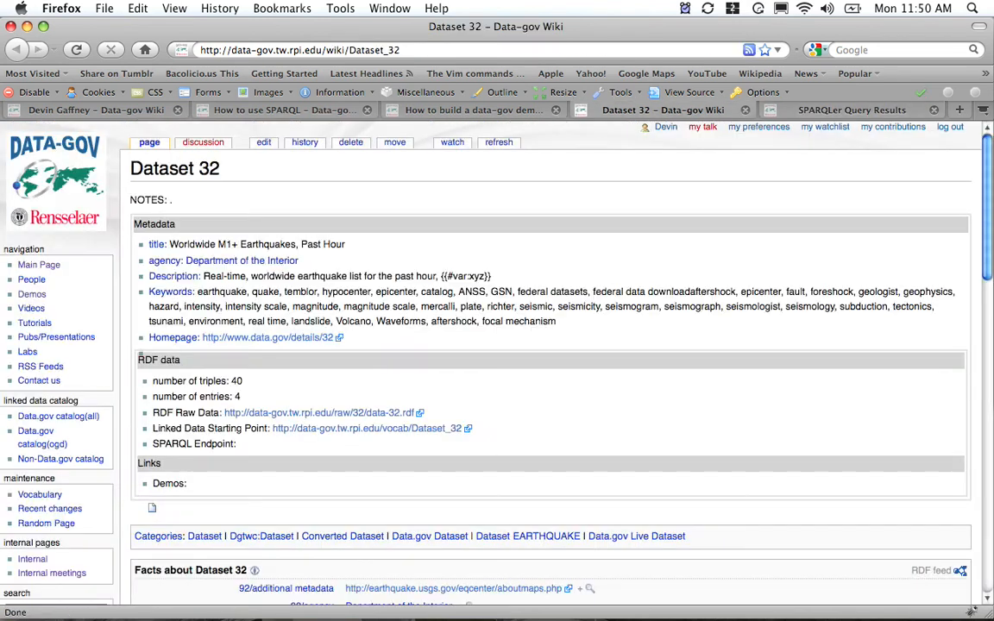
- Replace the default query with the tutorial's 1000-row dgp32:magnitude query and submit it
left_click(475, 111)
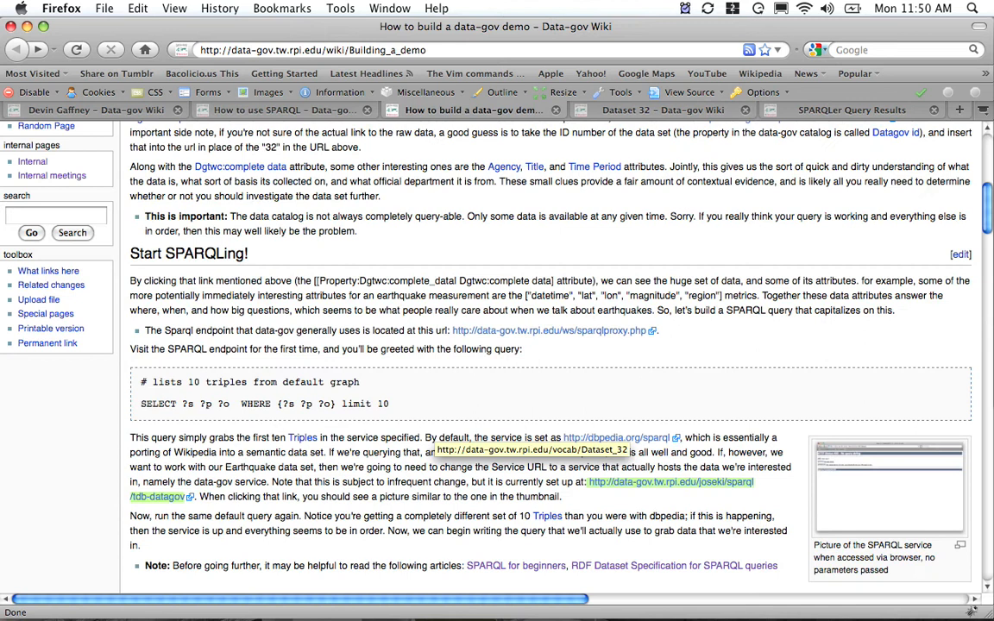
scroll("down", 3)
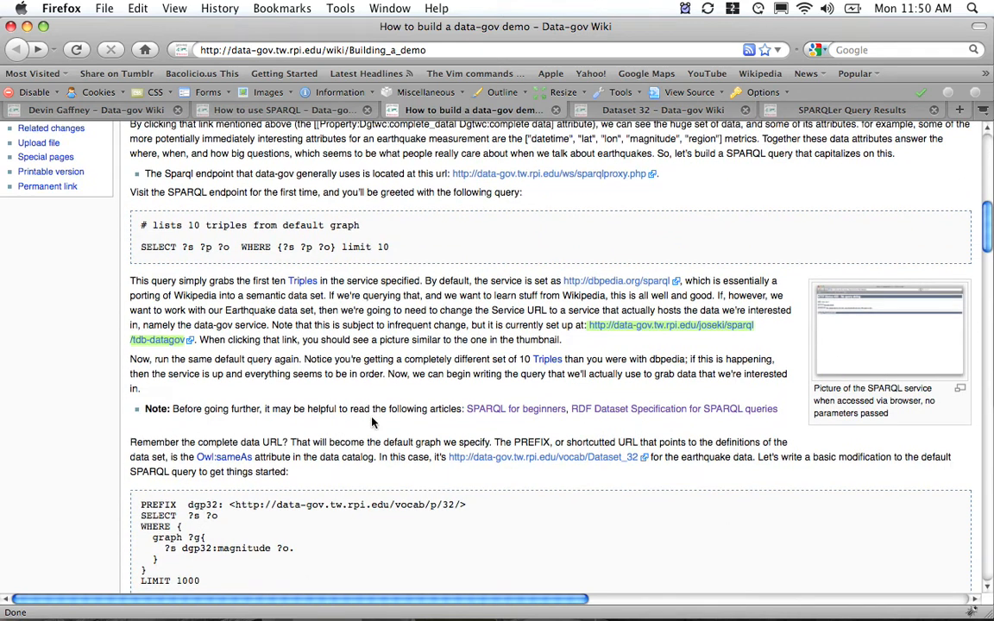
scroll("down", 3)
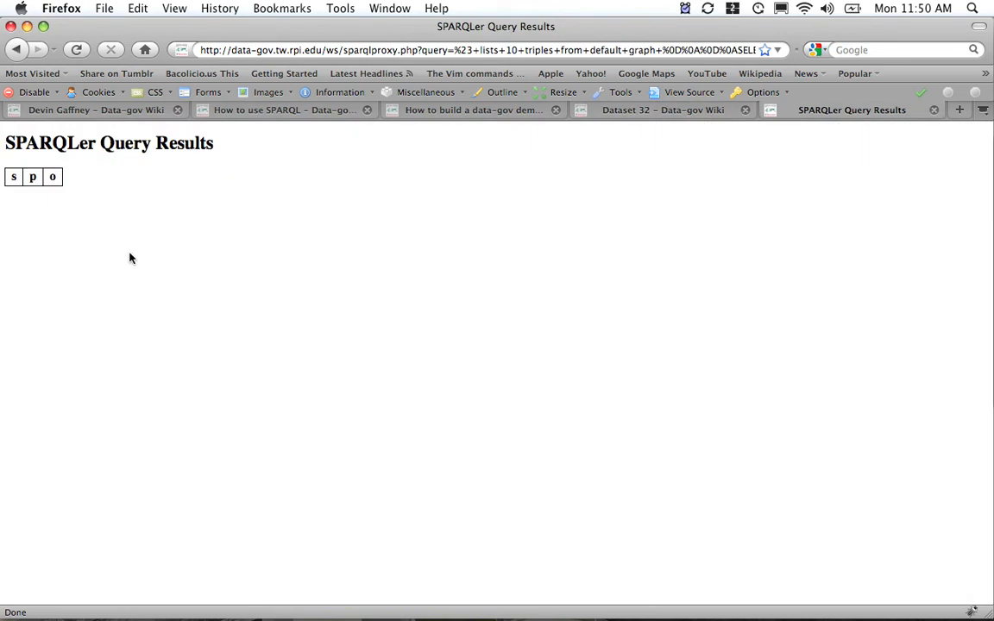
left_click(16, 48)
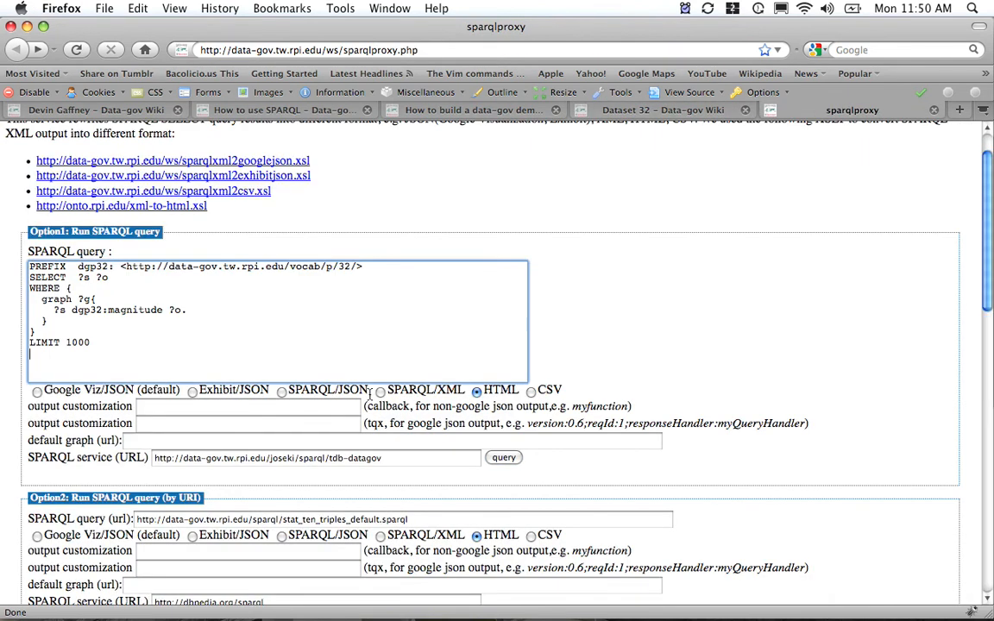
left_click(504, 458)
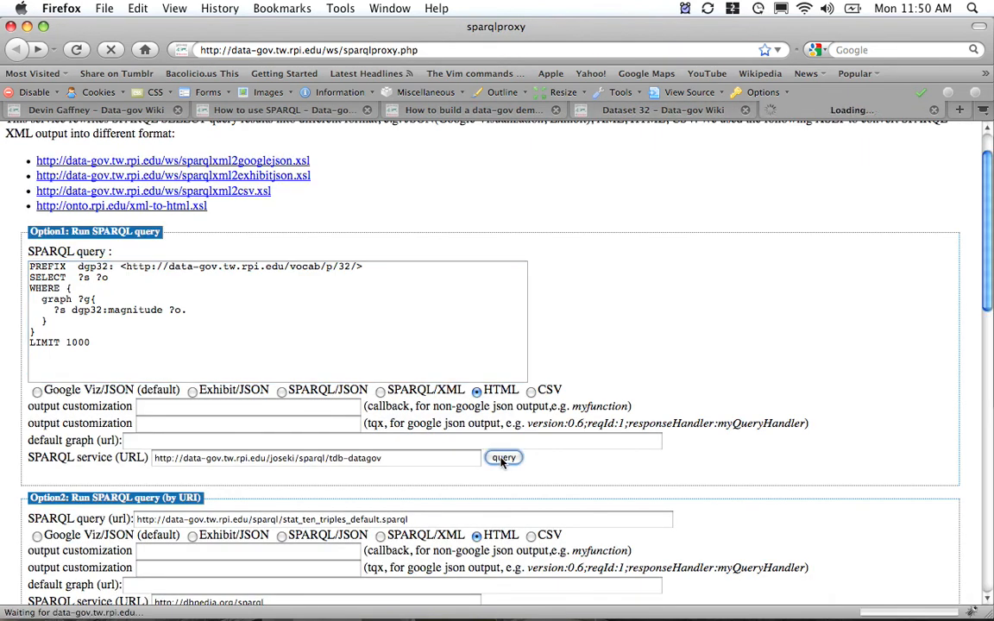
- Review the magnitude results table (values like 1.7) and go back to the query form
left_click(504, 457)
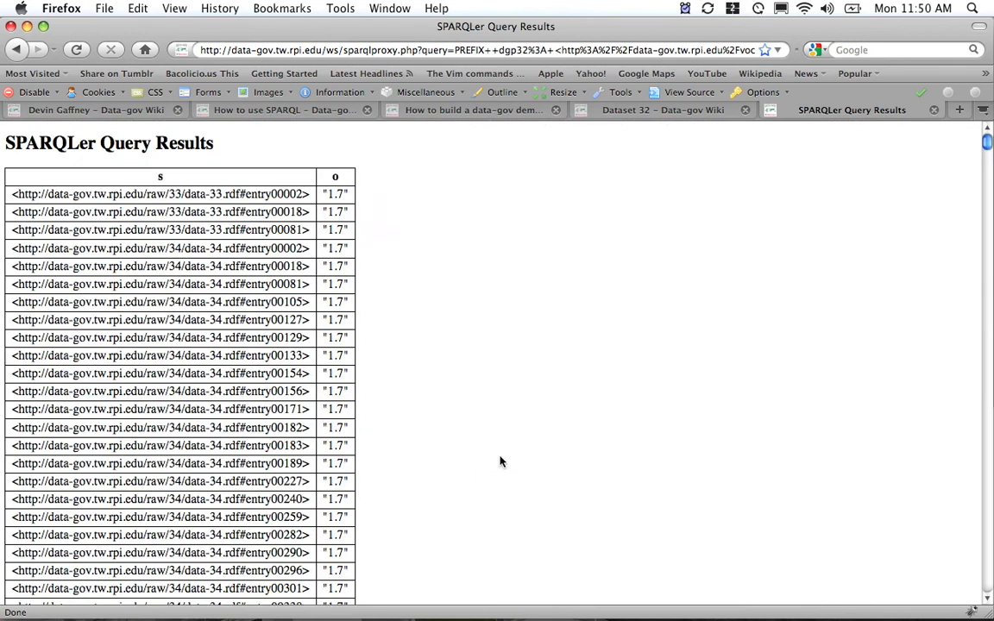
scroll("down", 3)
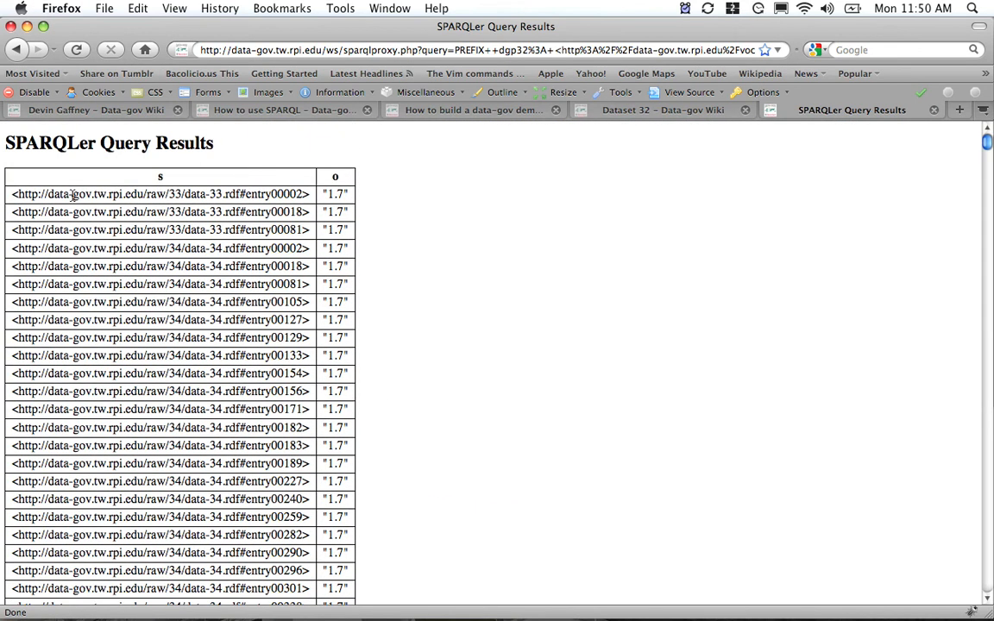
scroll("down", 3)
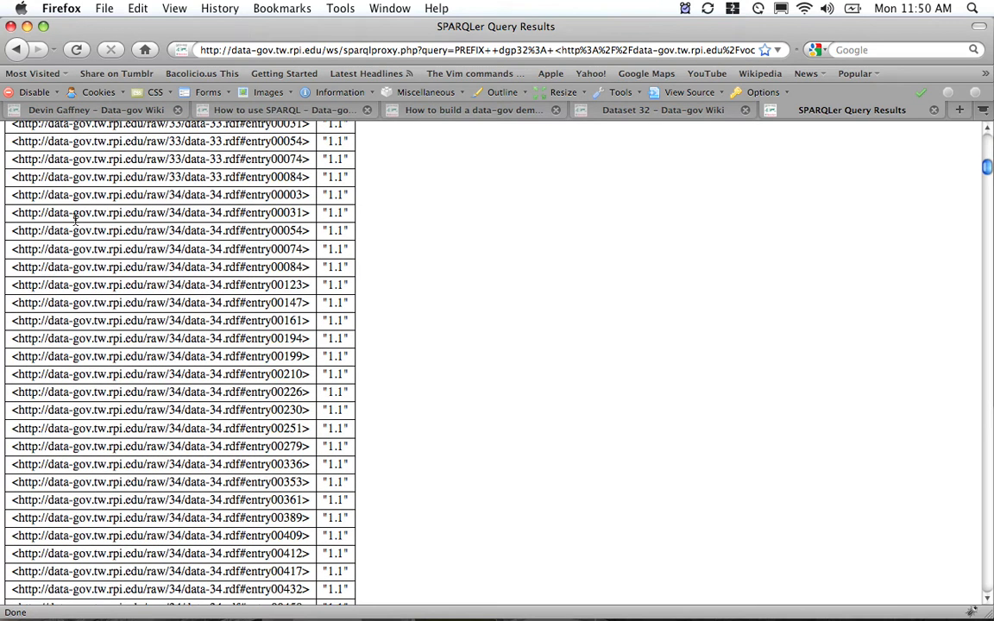
scroll("down", 3)
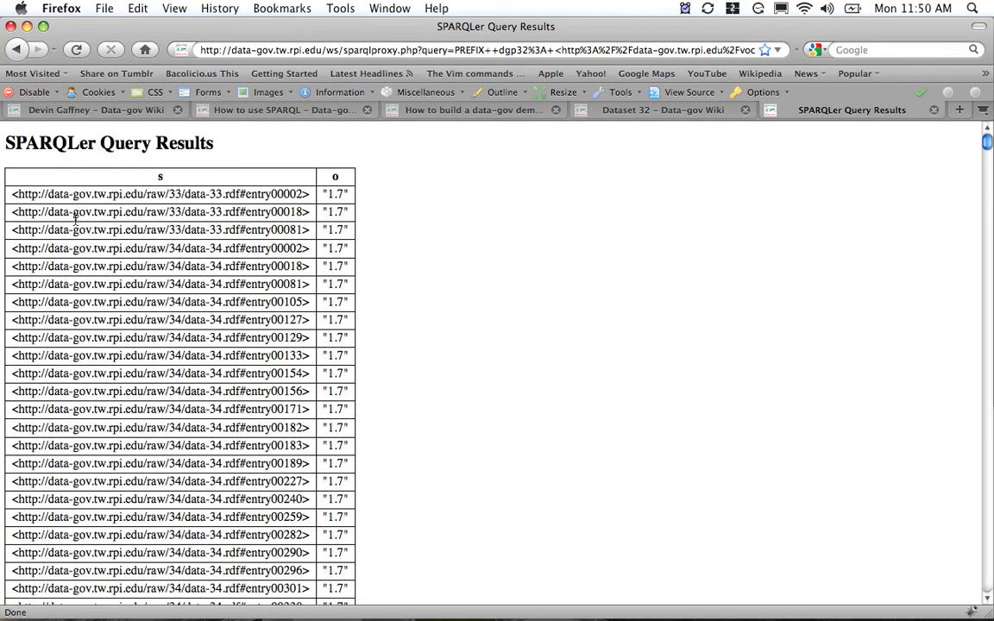
left_click(16, 48)
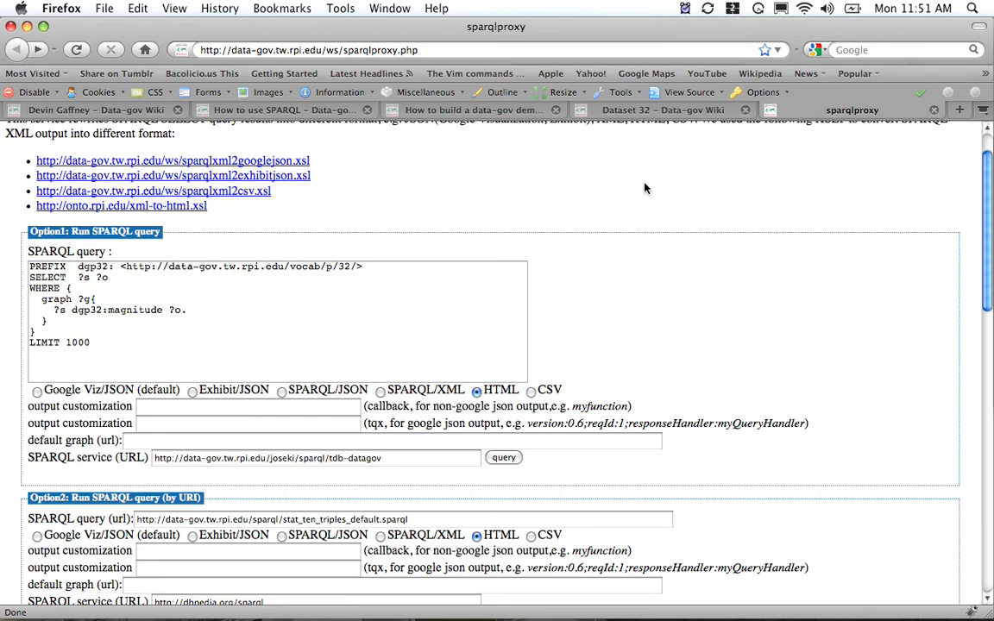
mouse_move(624, 186)
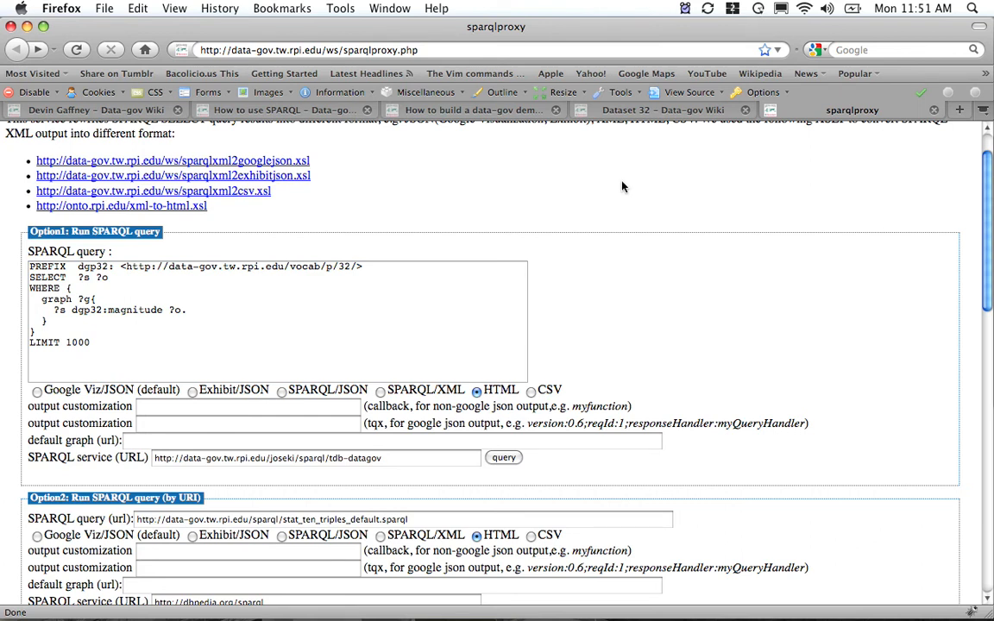
- Run the tutorial's ?region ?magnitude query, listing places like Northern California with magnitudes
left_click(469, 110)
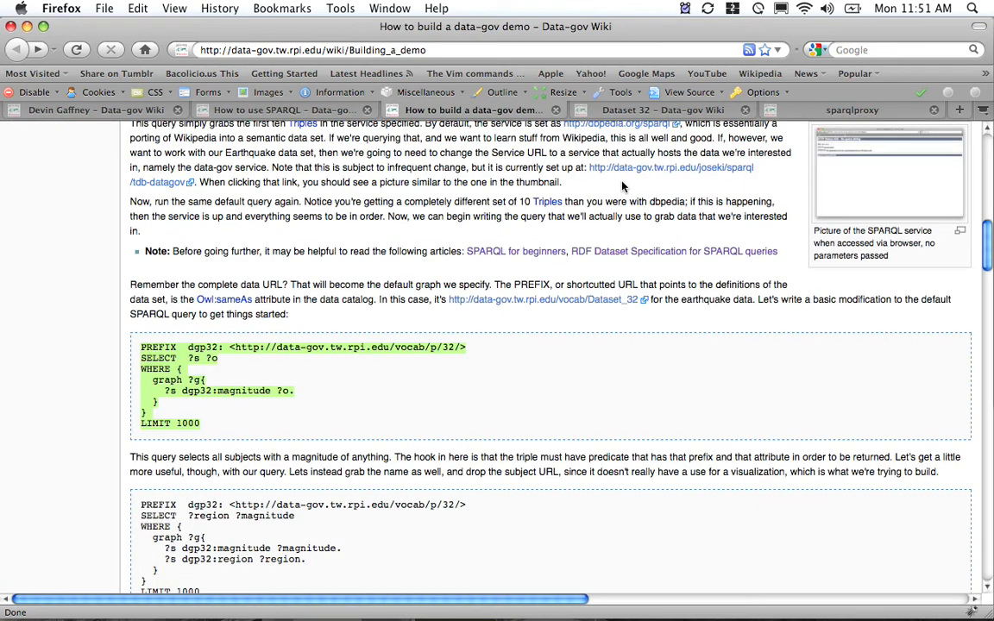
scroll("down", 3)
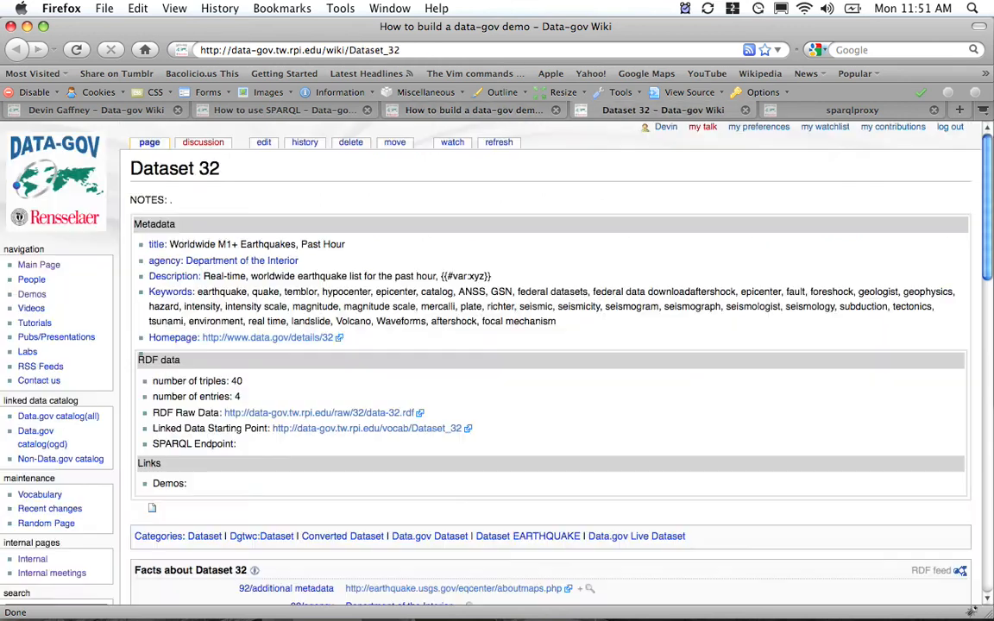
left_click(849, 110)
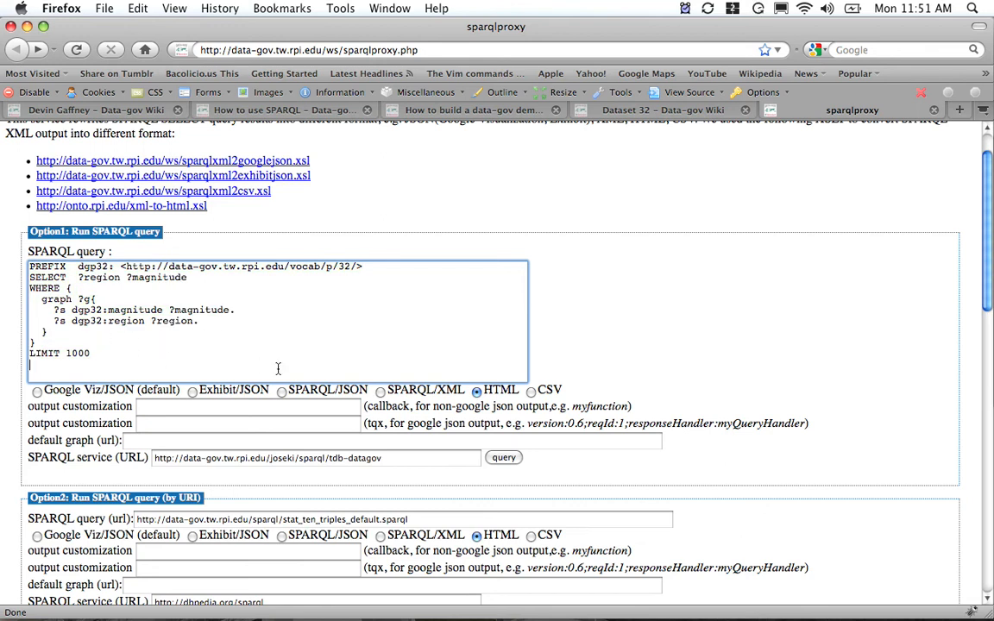
left_click(504, 458)
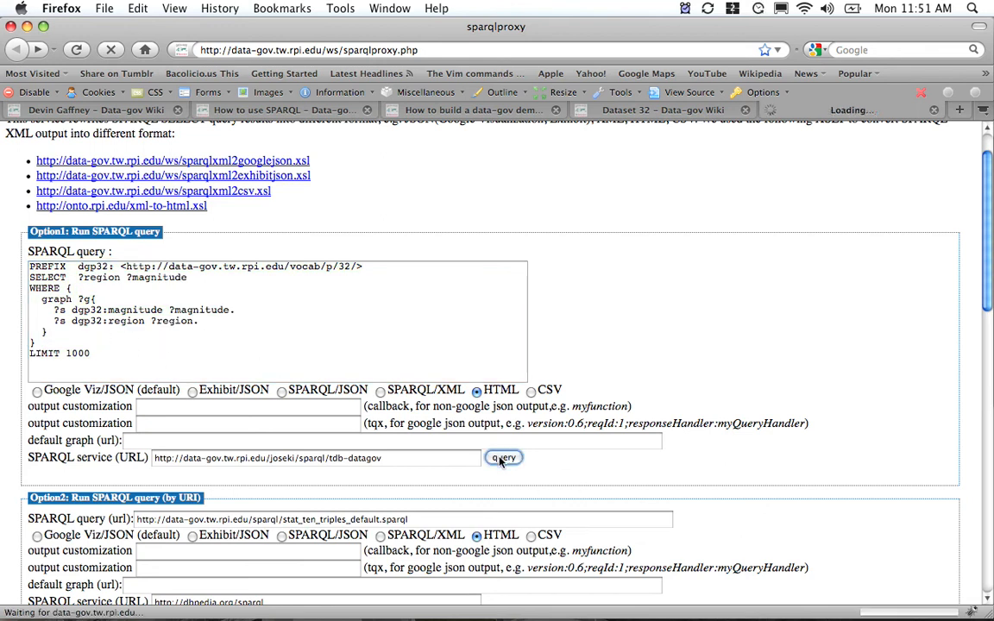
left_click(504, 458)
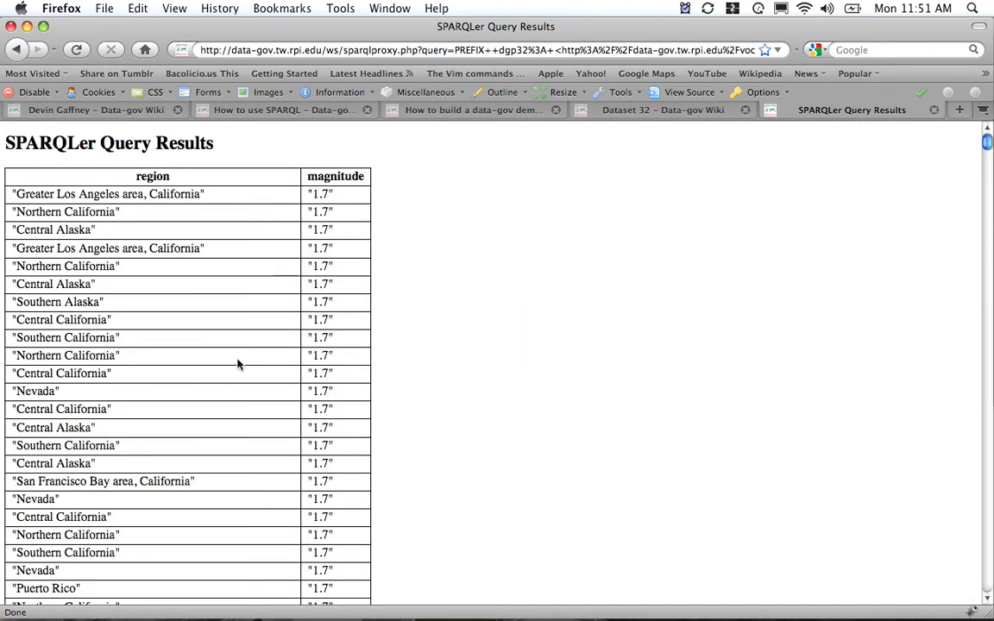
scroll("down", 3)
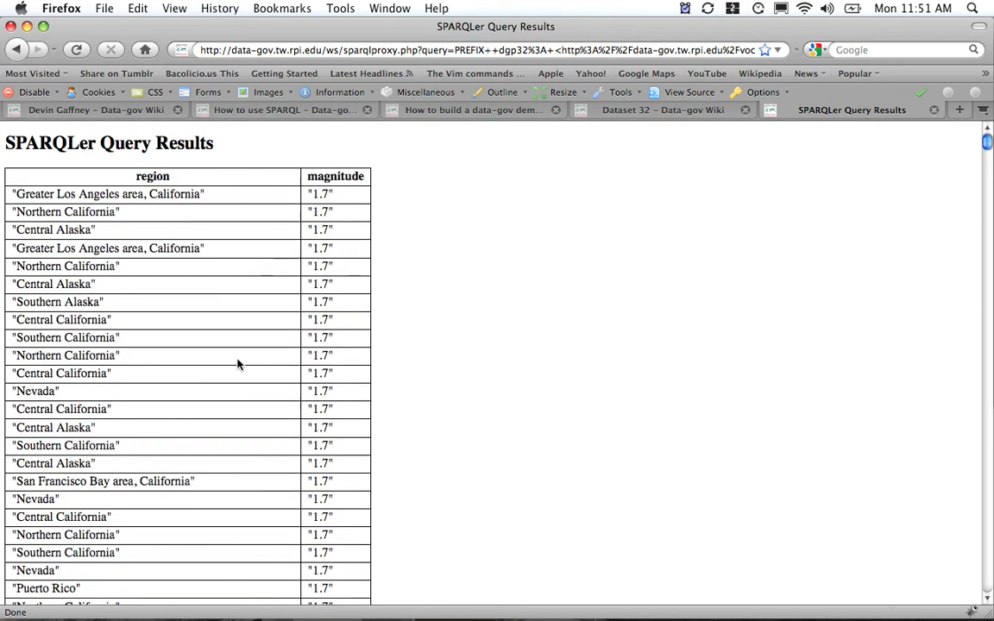
mouse_move(245, 245)
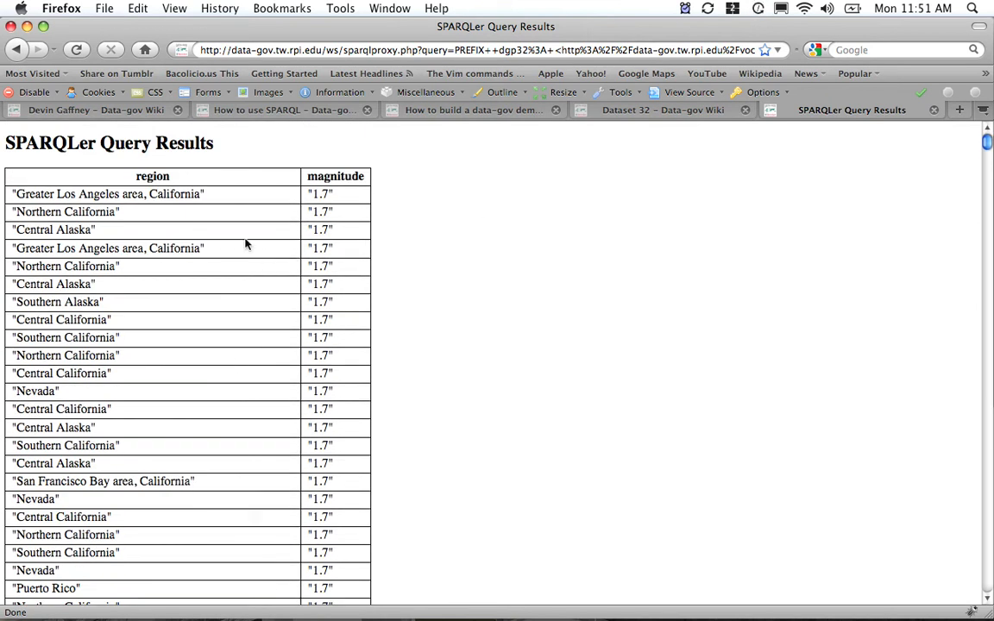
scroll("down", 3)
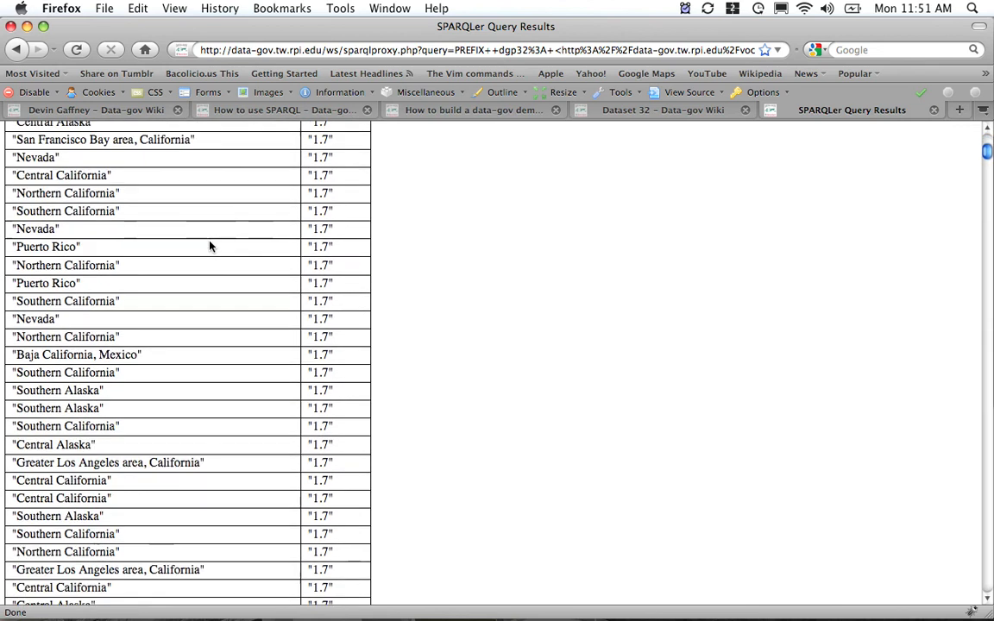
scroll("down", 3)
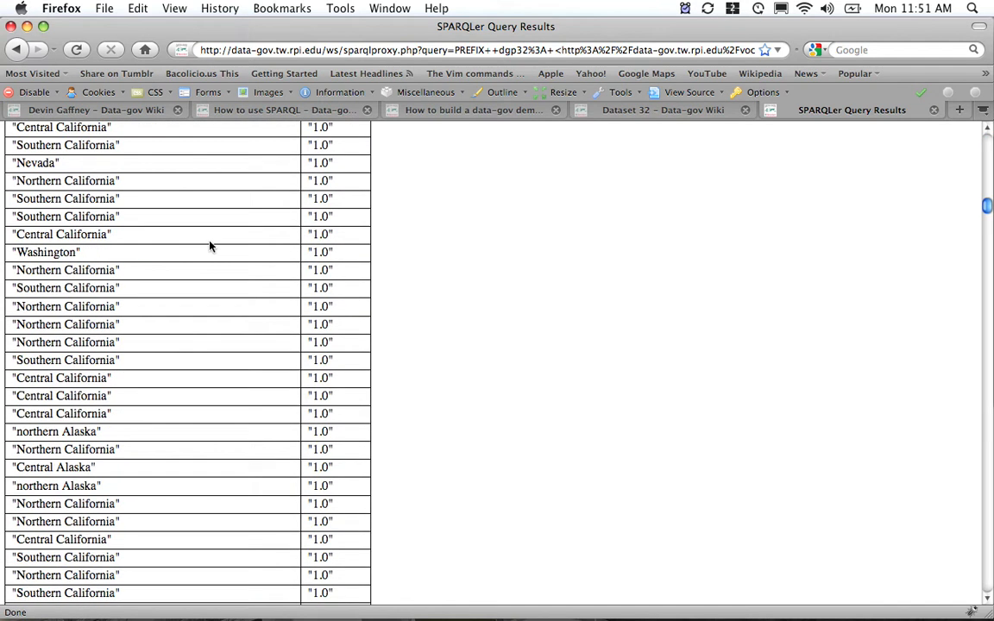
scroll("down", 3)
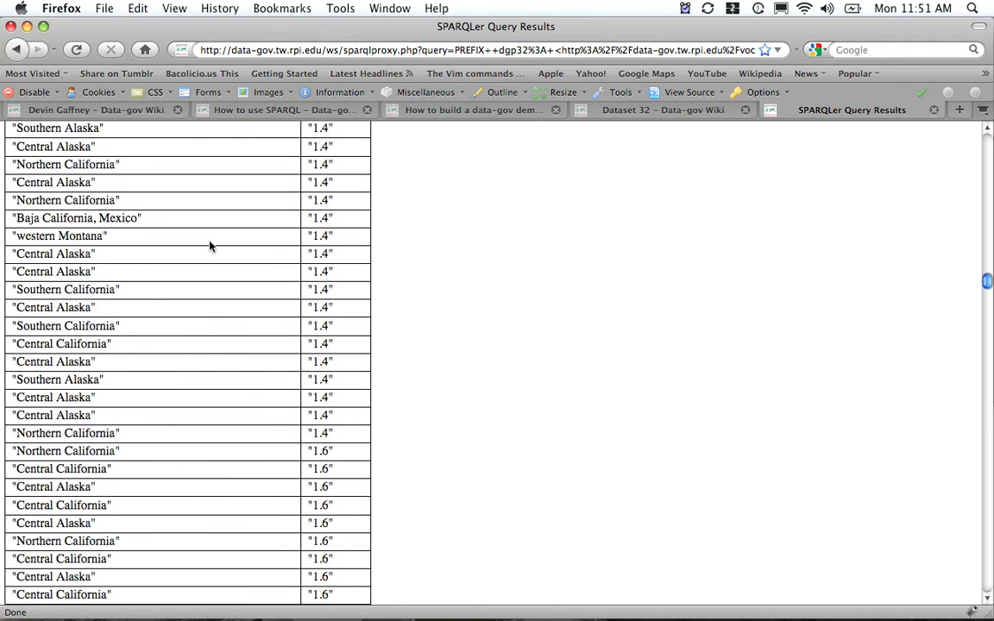
scroll("down", 3)
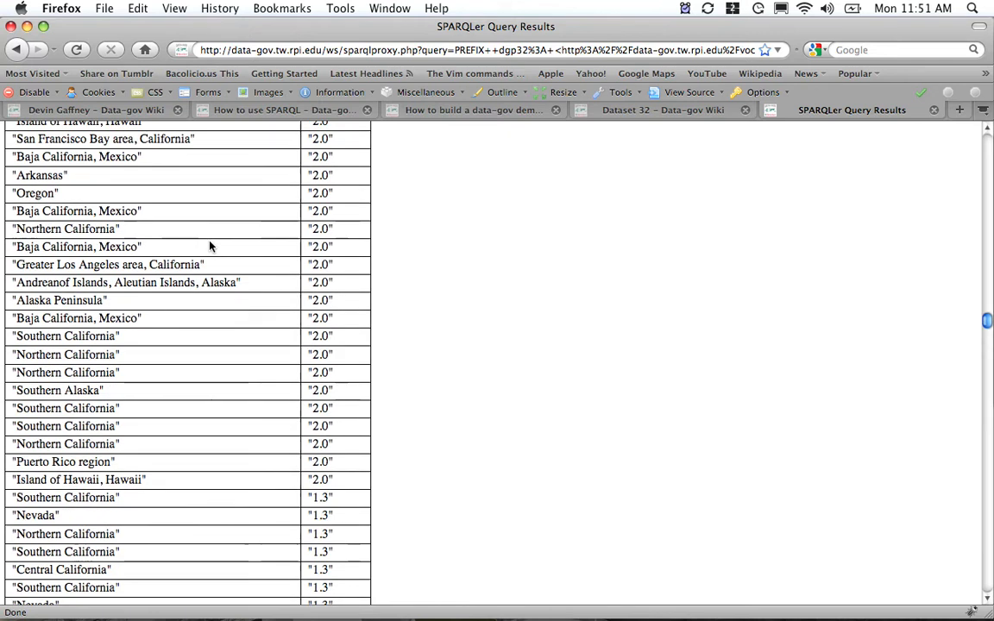
scroll("down", 3)
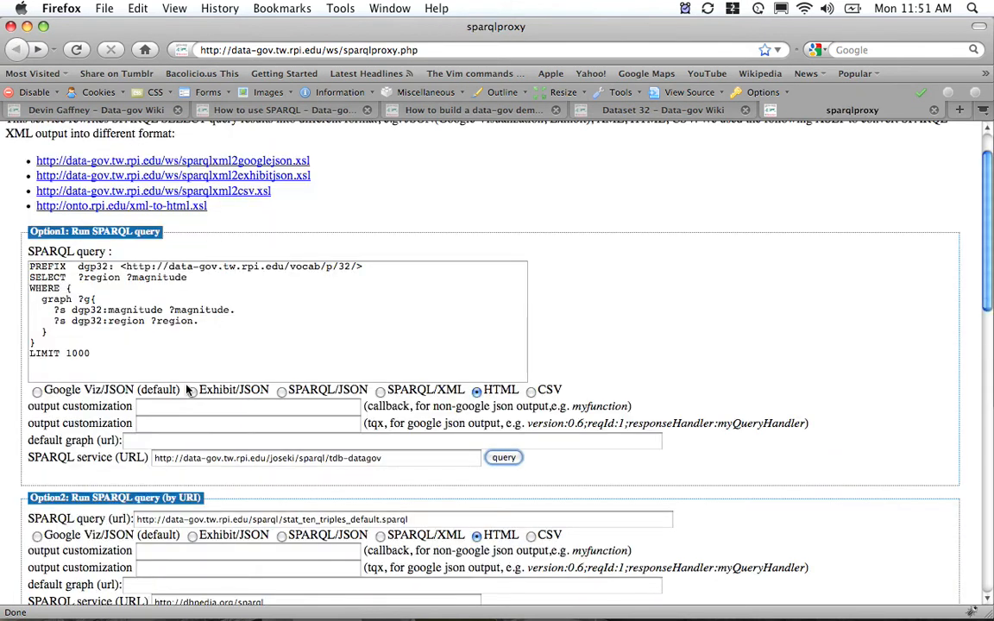
- Scroll the tutorial down to its final latitude/longitude/region/magnitude query
left_click(473, 110)
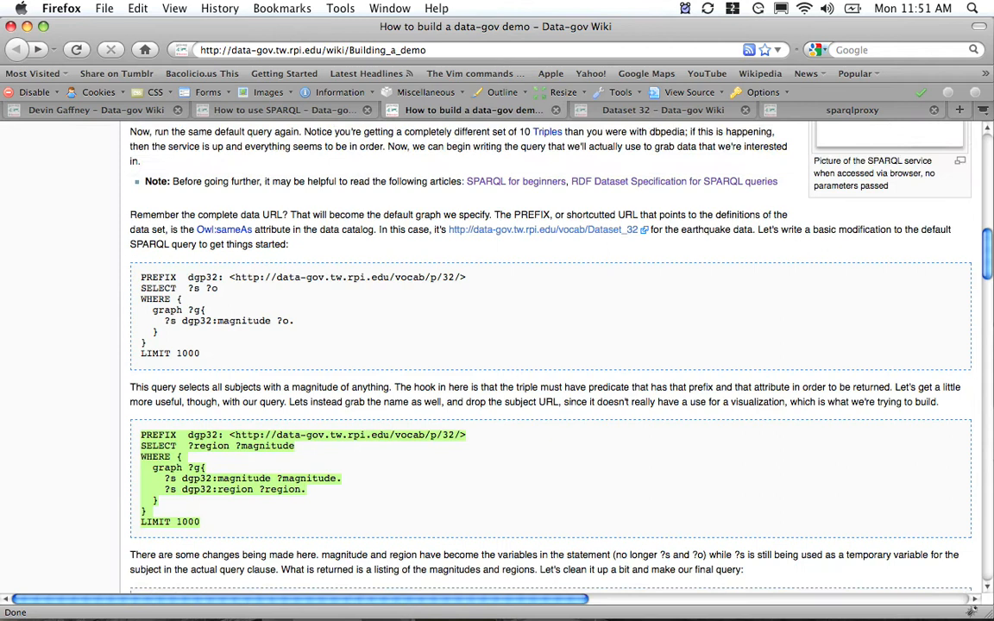
scroll("down", 3)
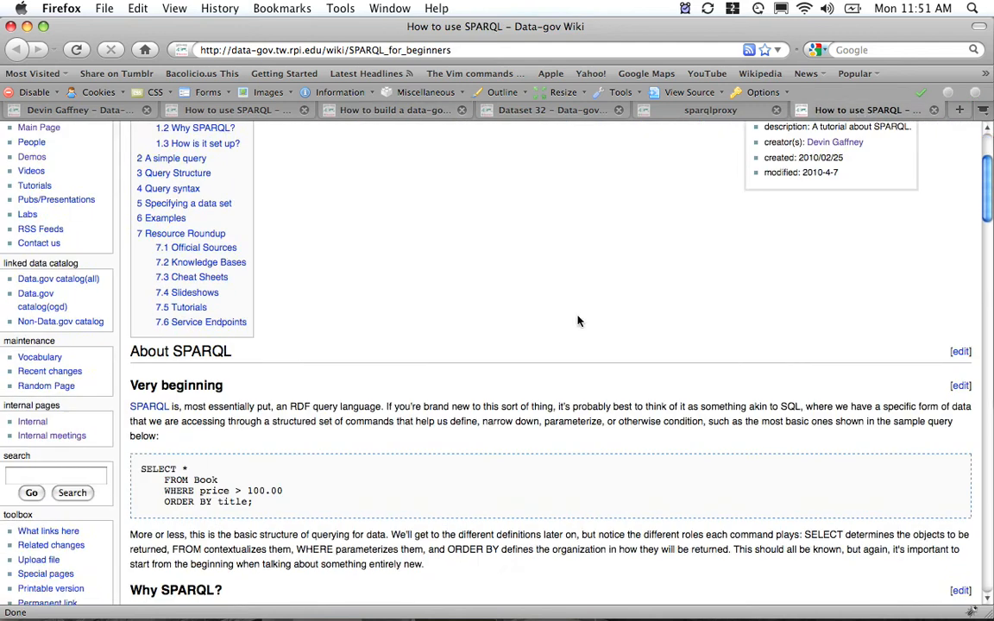
scroll("down", 3)
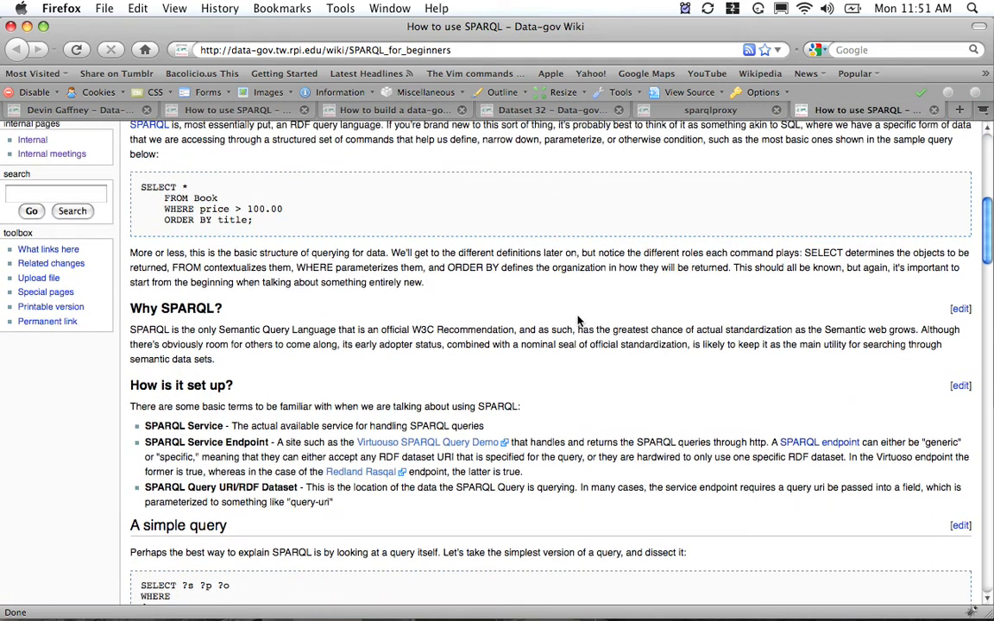
scroll("down", 3)
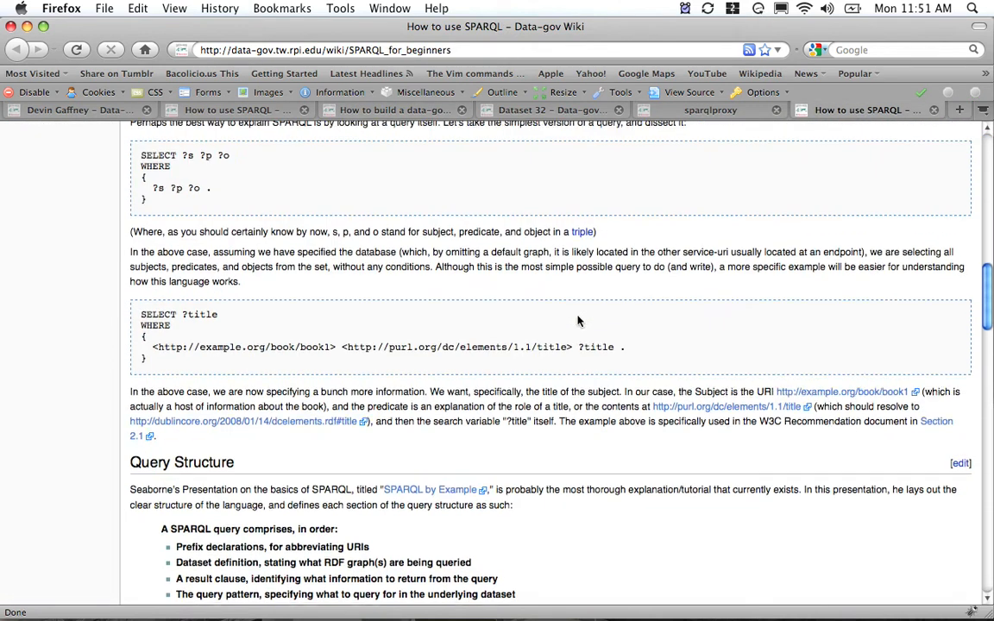
scroll("down", 3)
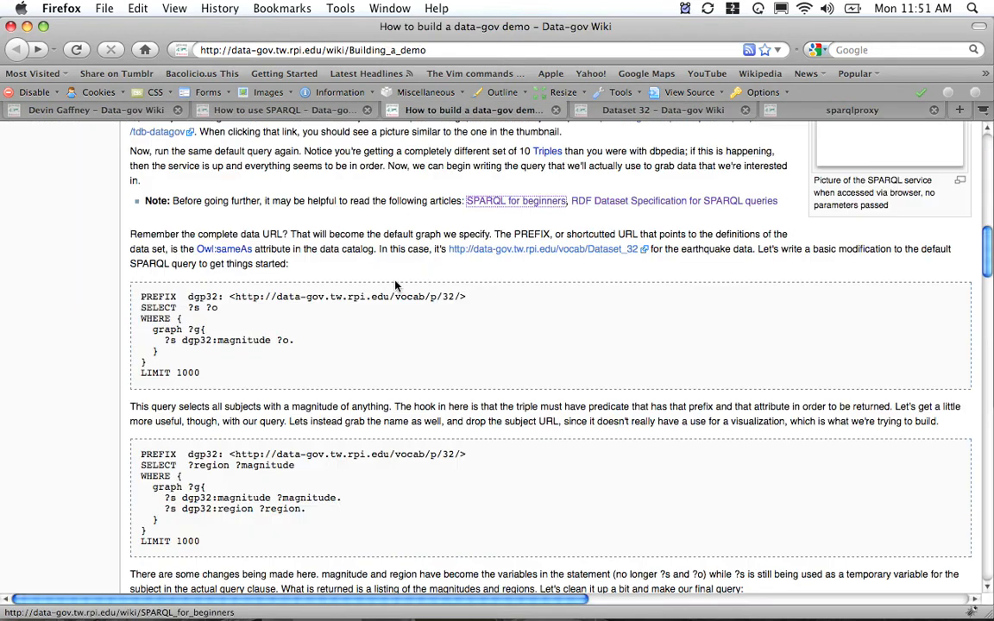
scroll("down", 3)
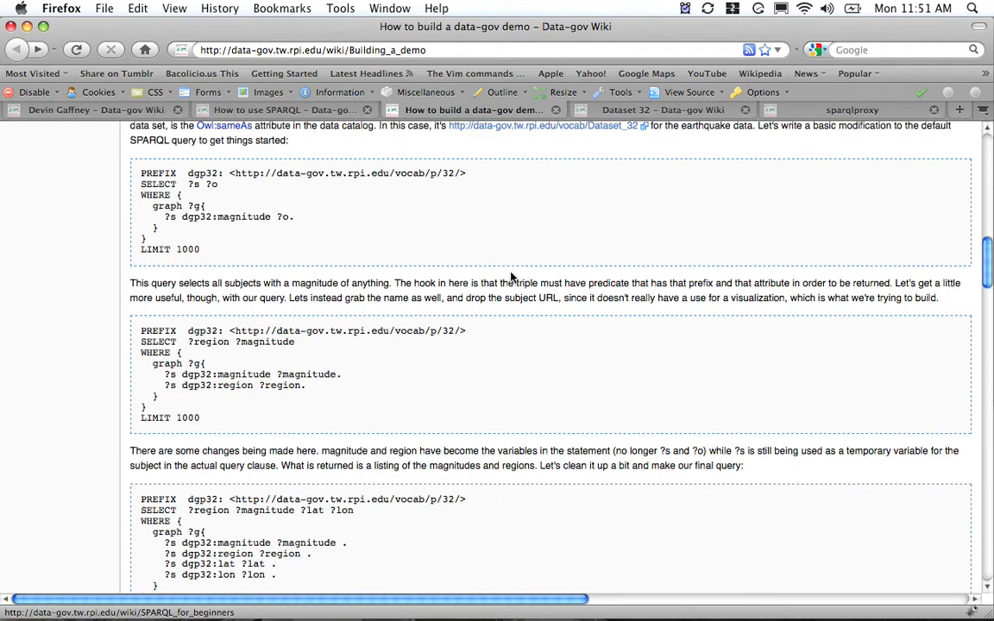
scroll("down", 3)
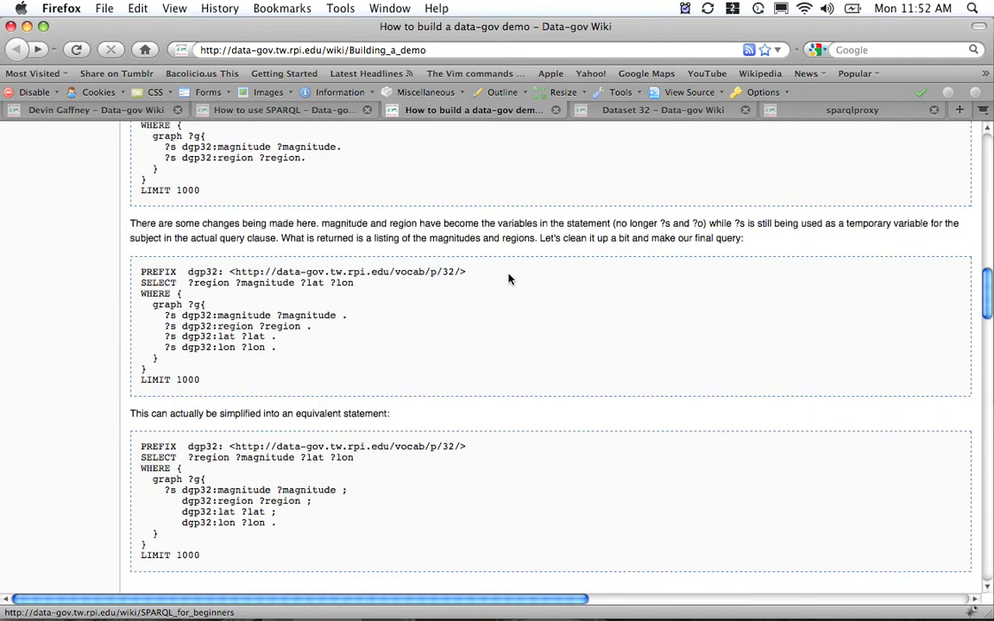
scroll("down", 3)
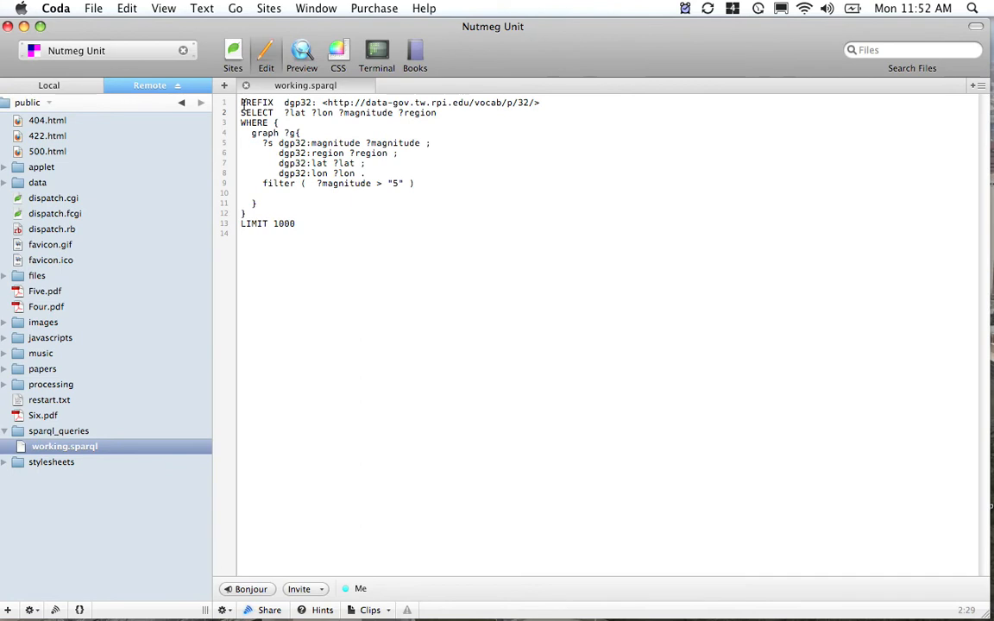
- Select lines of the working.sparql lat/lon/magnitude/region query for quakes above magnitude 5
triple_click(388, 103)
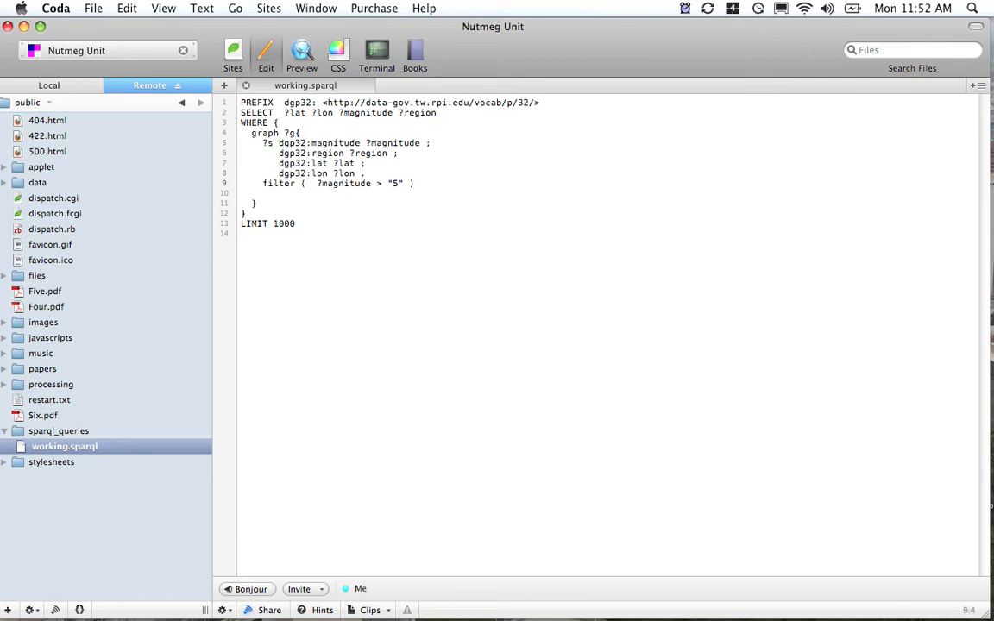
left_click(280, 183)
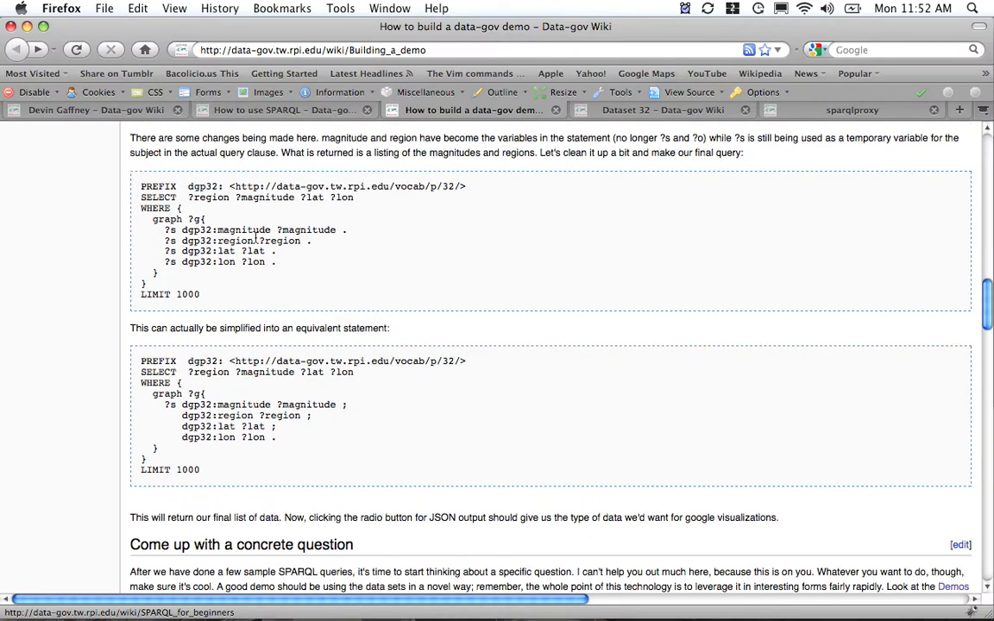
mouse_move(758, 7)
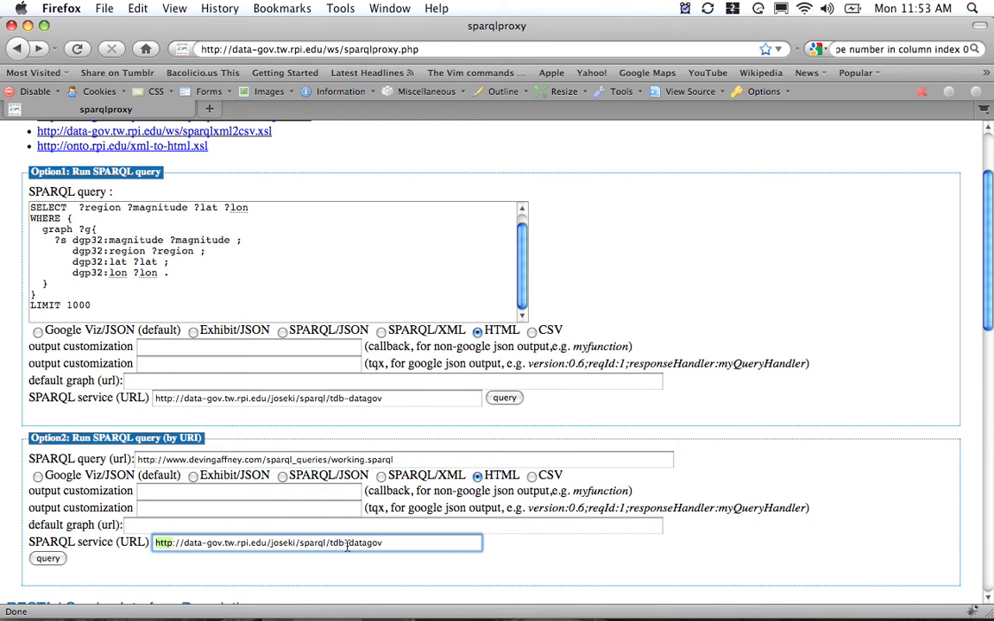
- Run the working.sparql query from its URL via sparqlproxy Option2
left_click(48, 559)
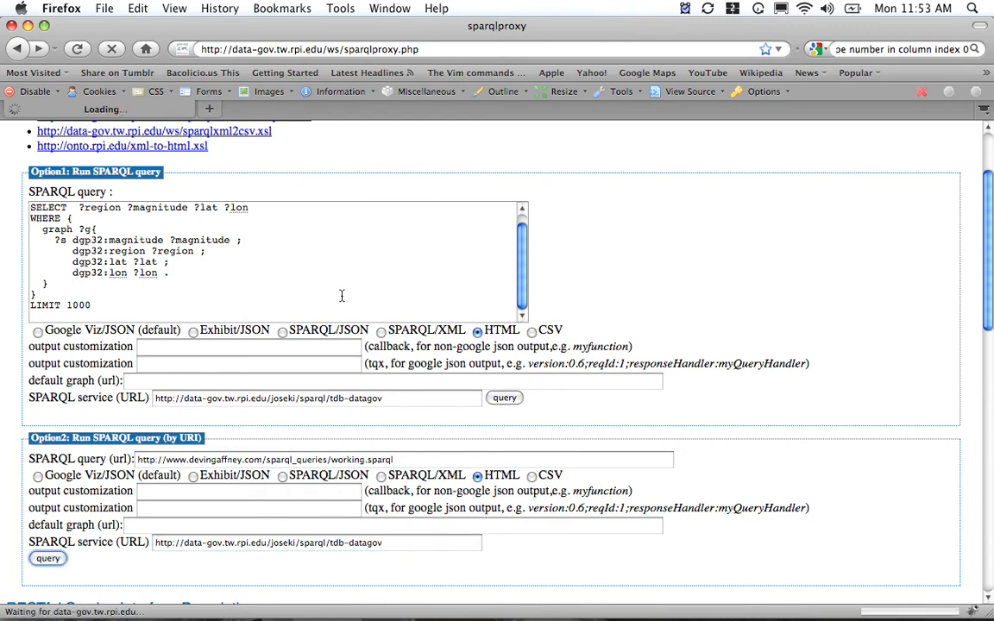
mouse_move(290, 440)
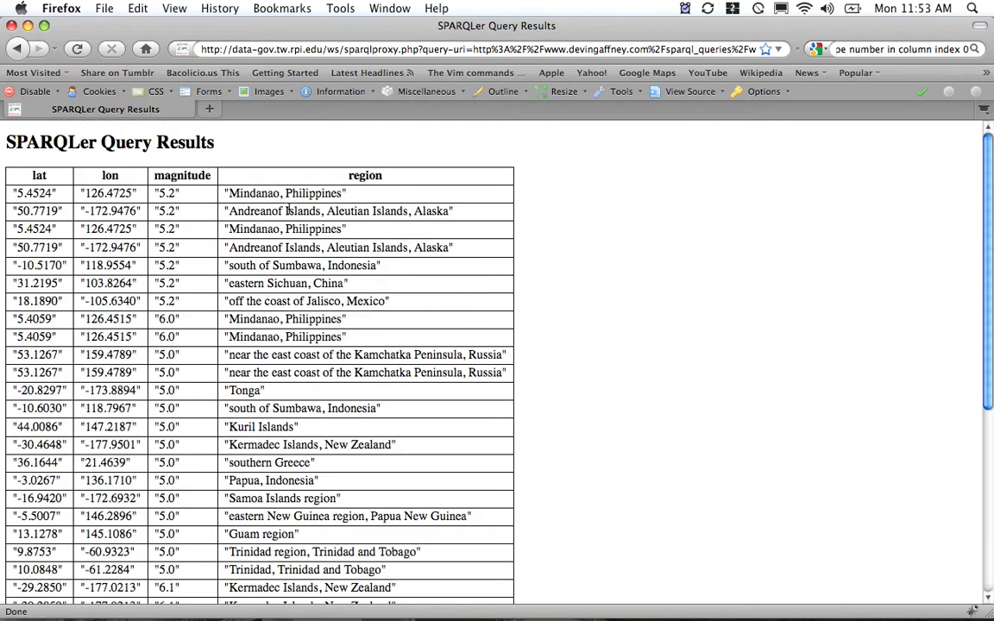
scroll("down", 3)
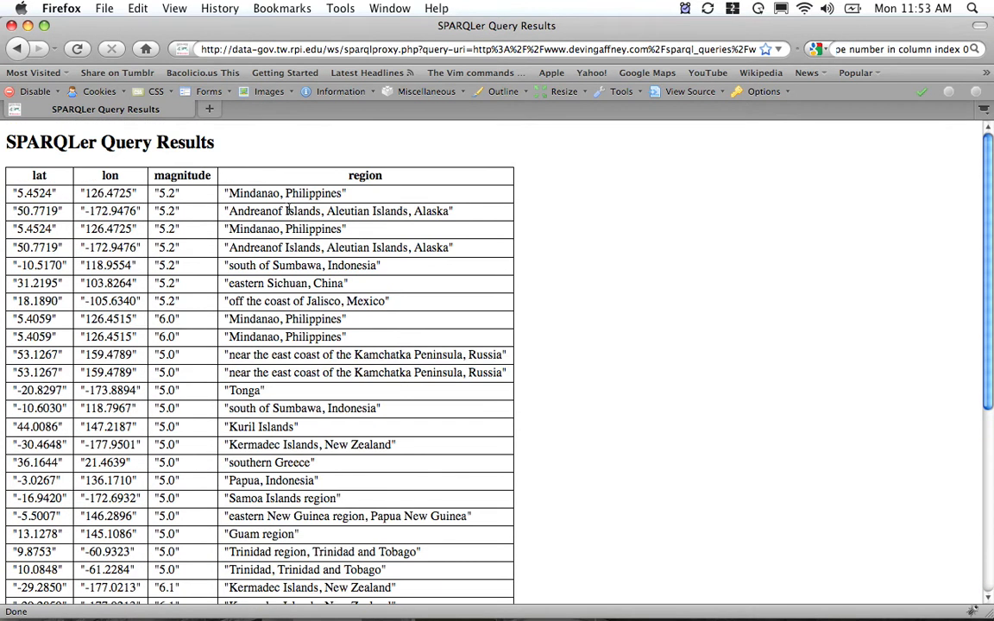
scroll("down", 3)
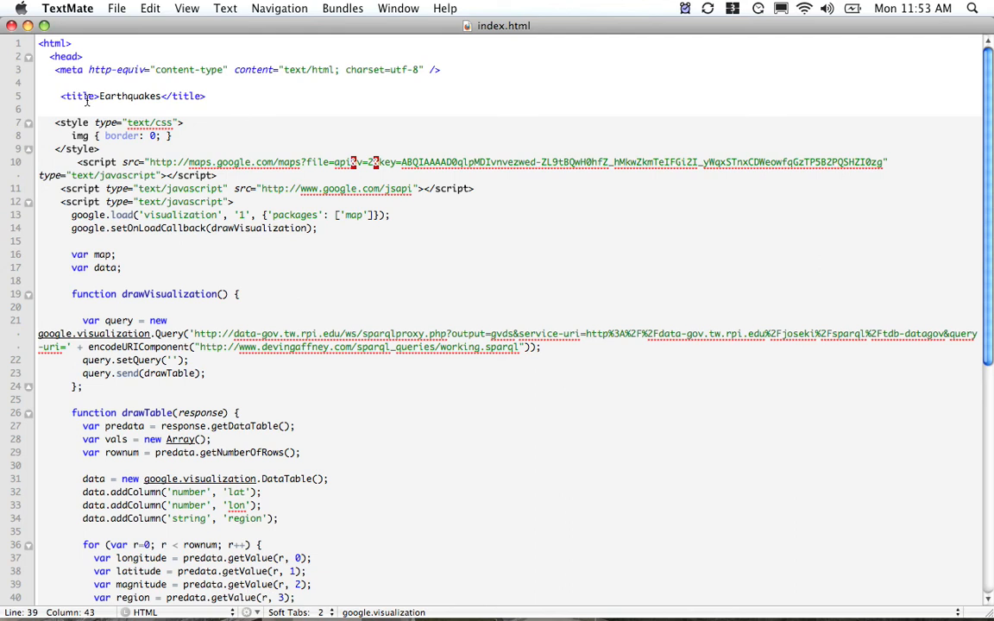
scroll("down", 3)
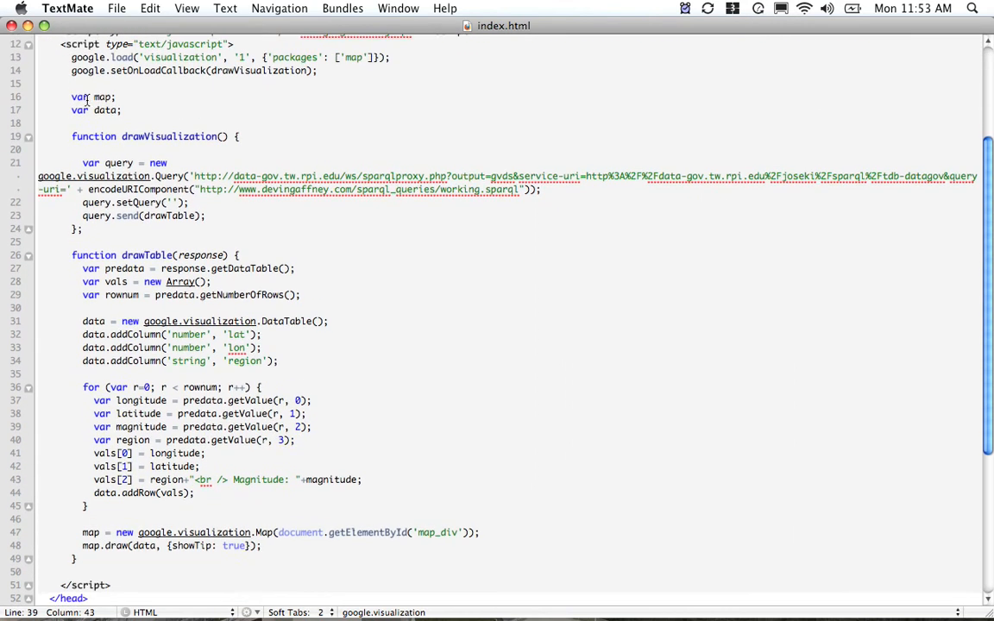
scroll("down", 3)
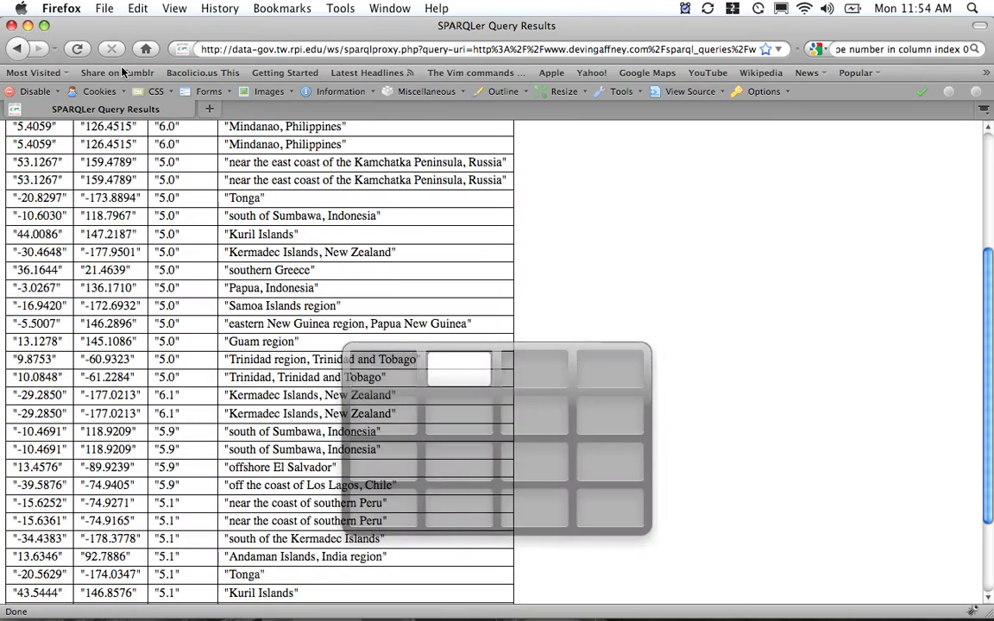
- Scroll the tutorial to its Earthquake Map HTML body and JavaScript listing
left_click(473, 111)
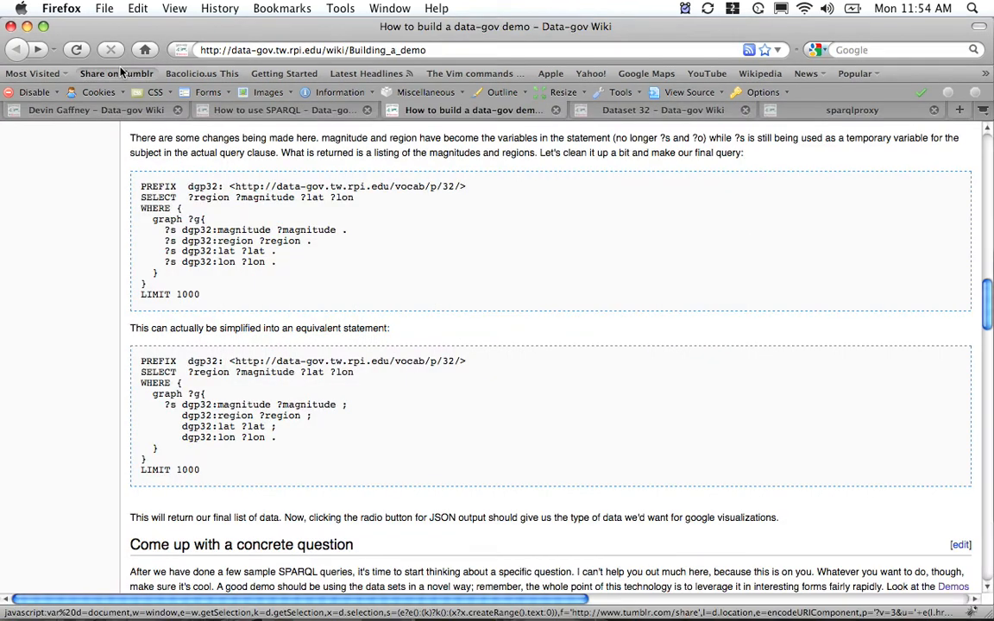
scroll("down", 3)
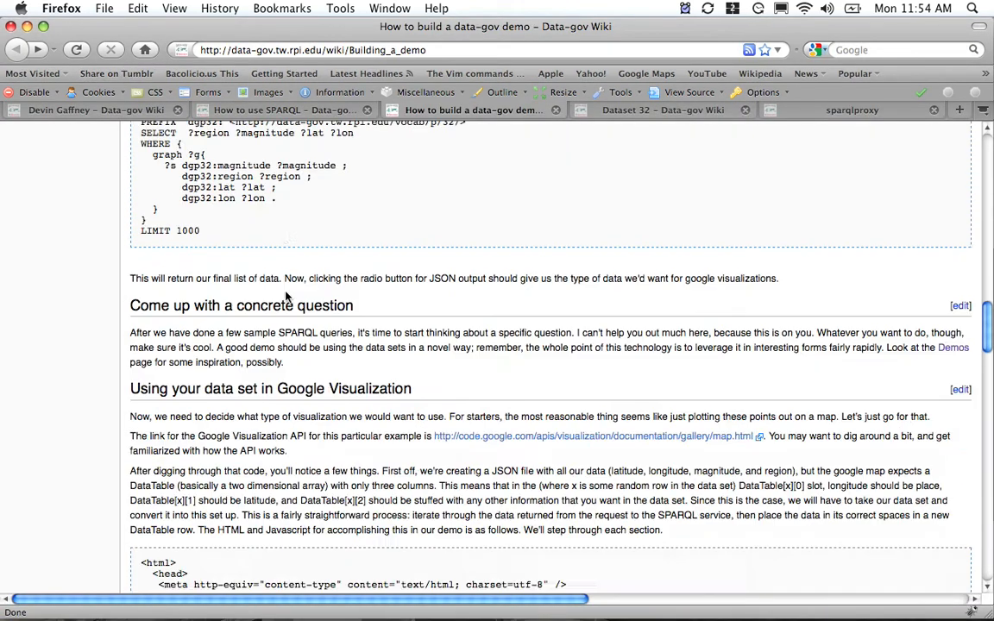
scroll("down", 3)
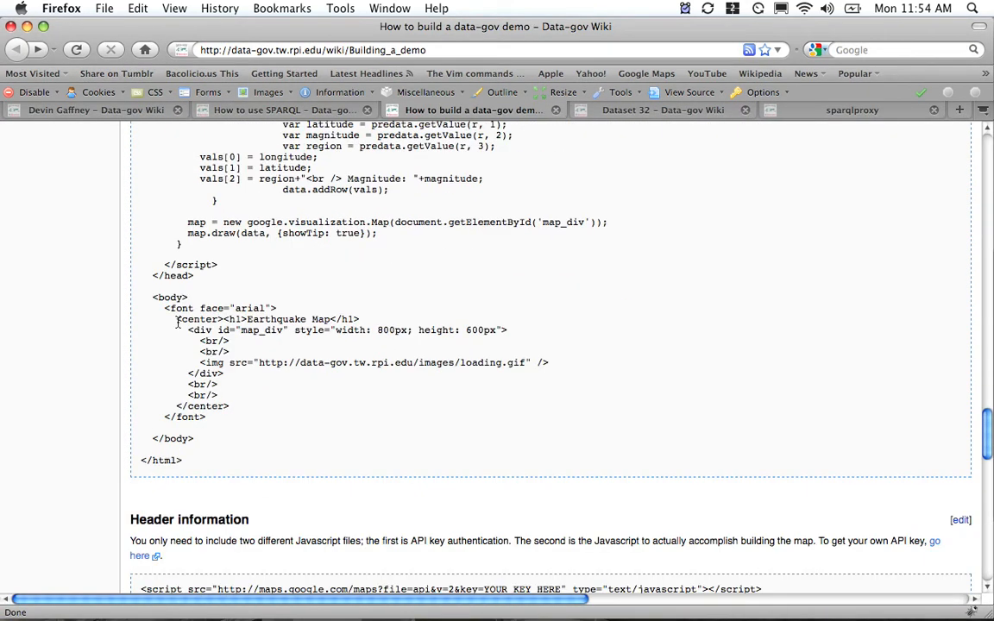
scroll("up", 3)
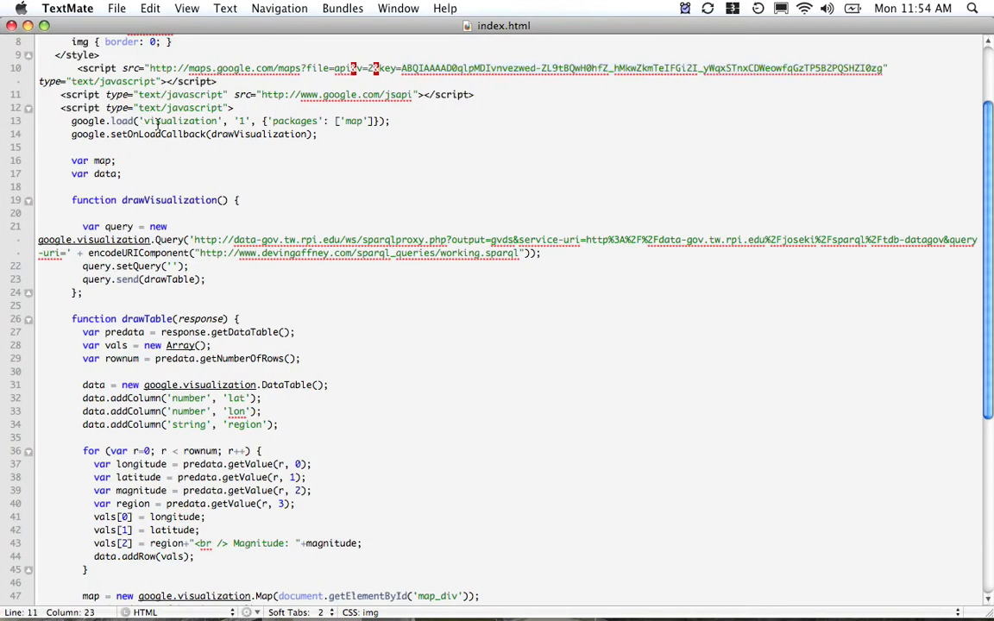
double_click(294, 121)
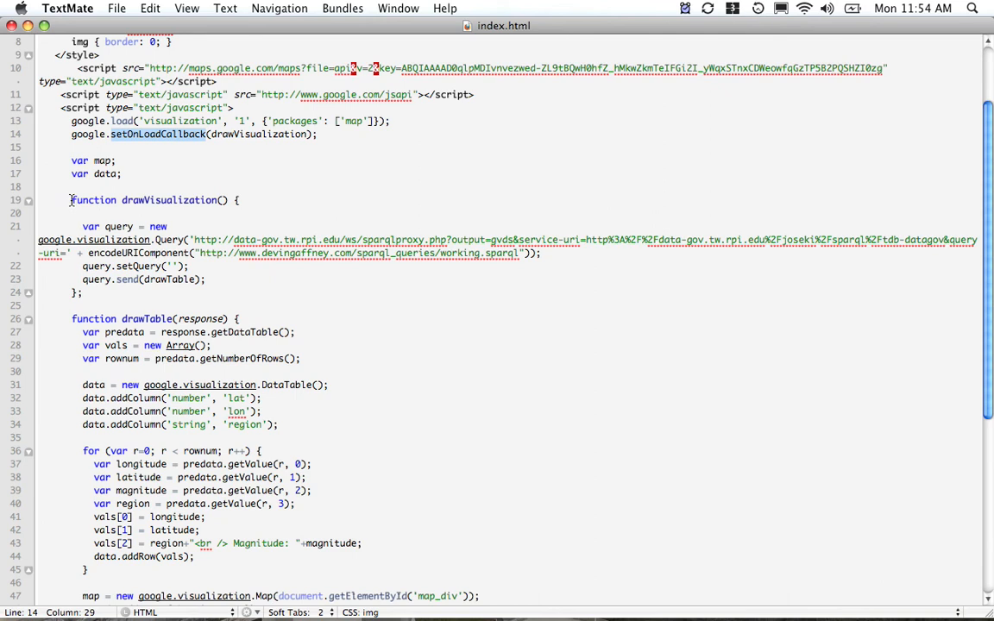
left_click_drag(72, 200, 83, 291)
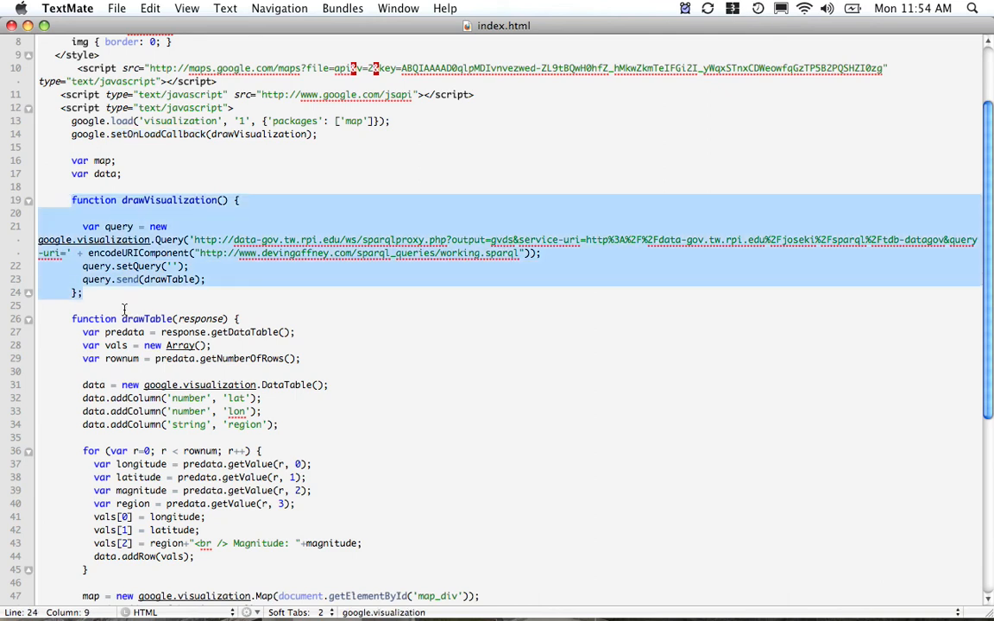
left_click(188, 240)
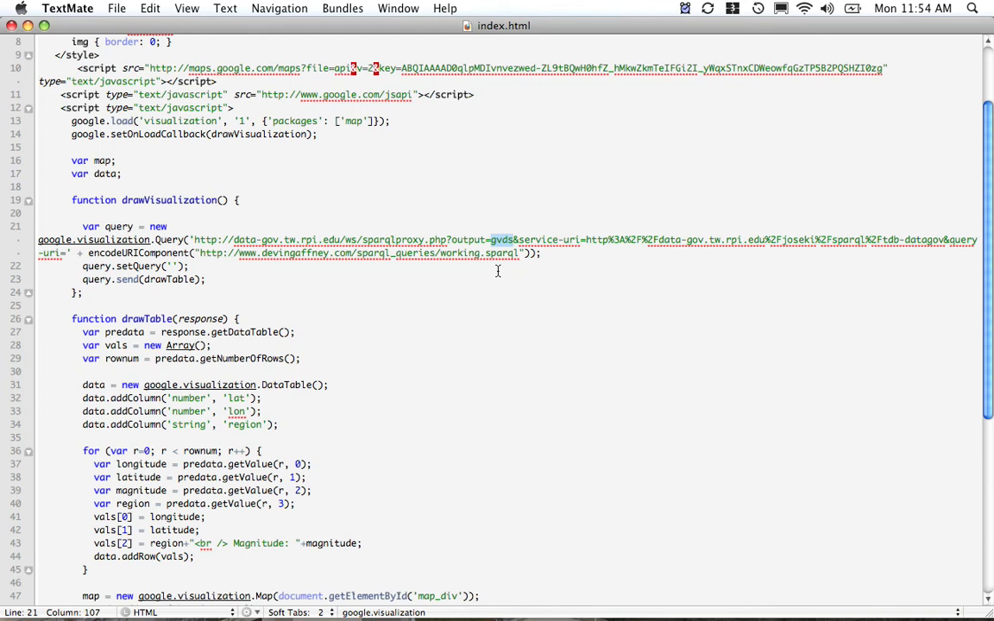
mouse_move(594, 257)
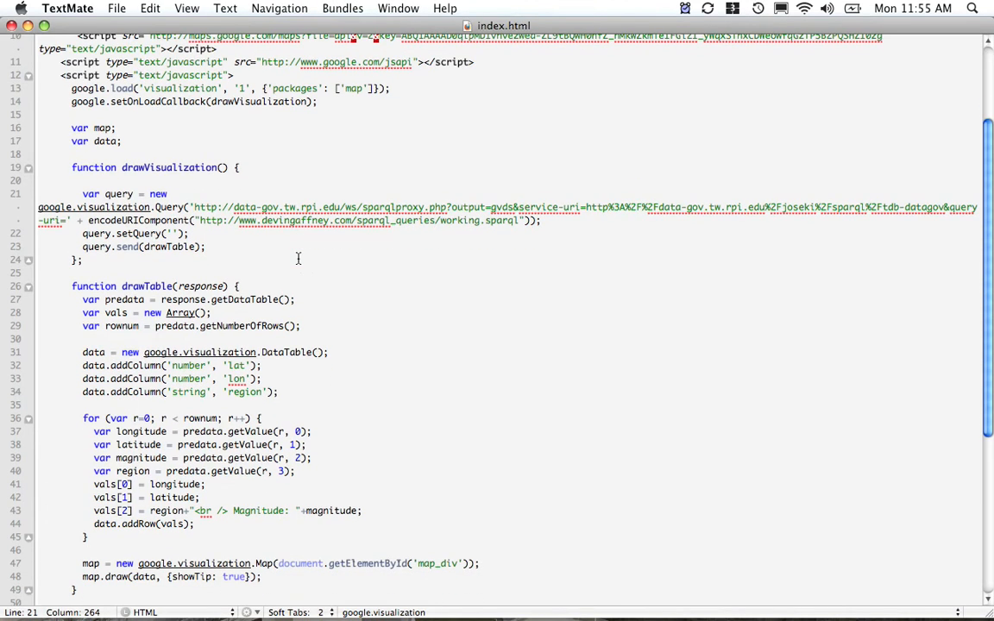
scroll("down", 3)
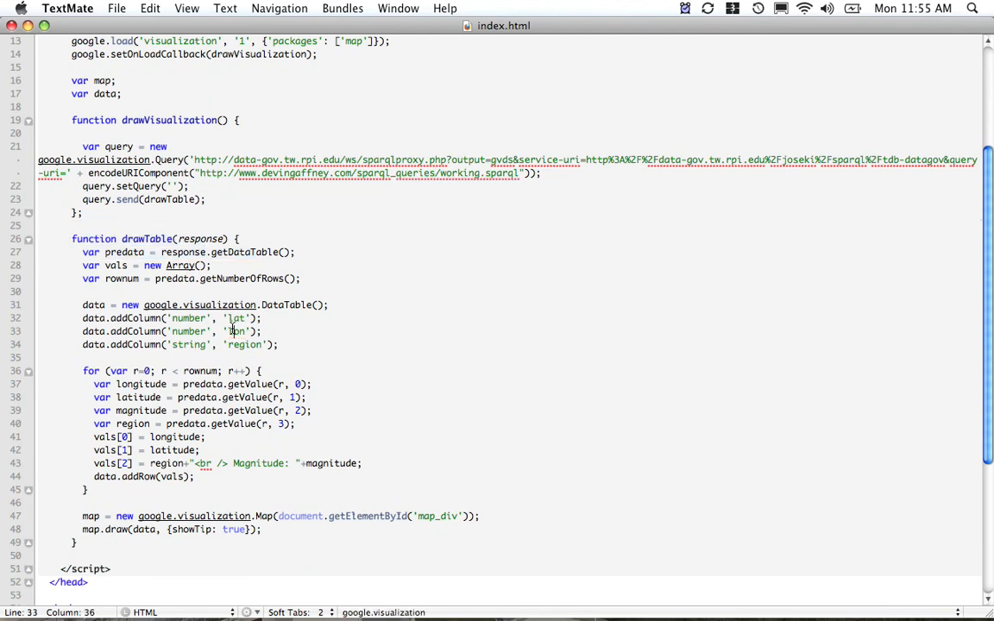
scroll("down", 3)
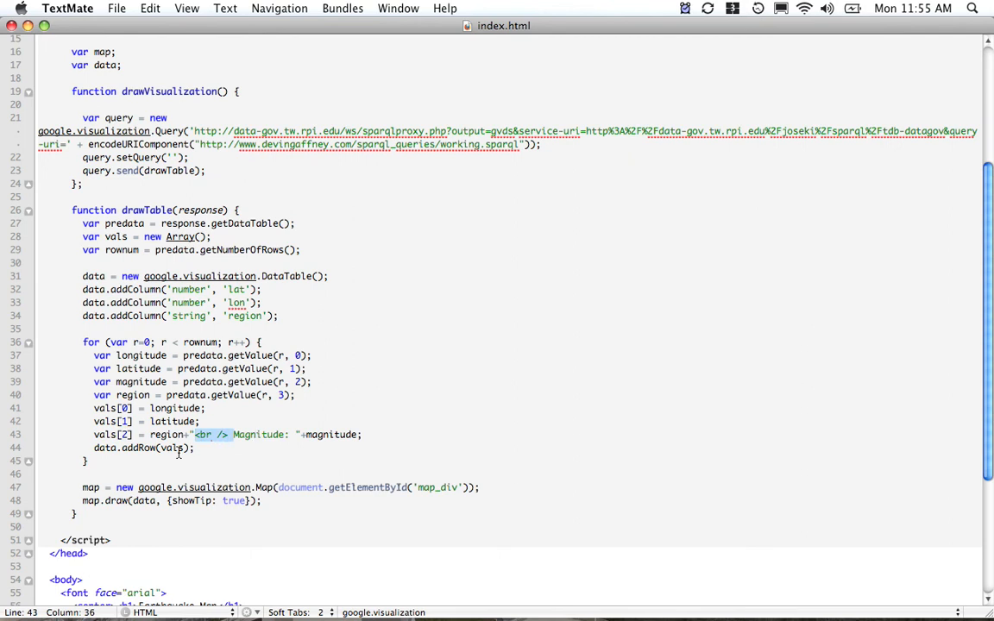
scroll("down", 3)
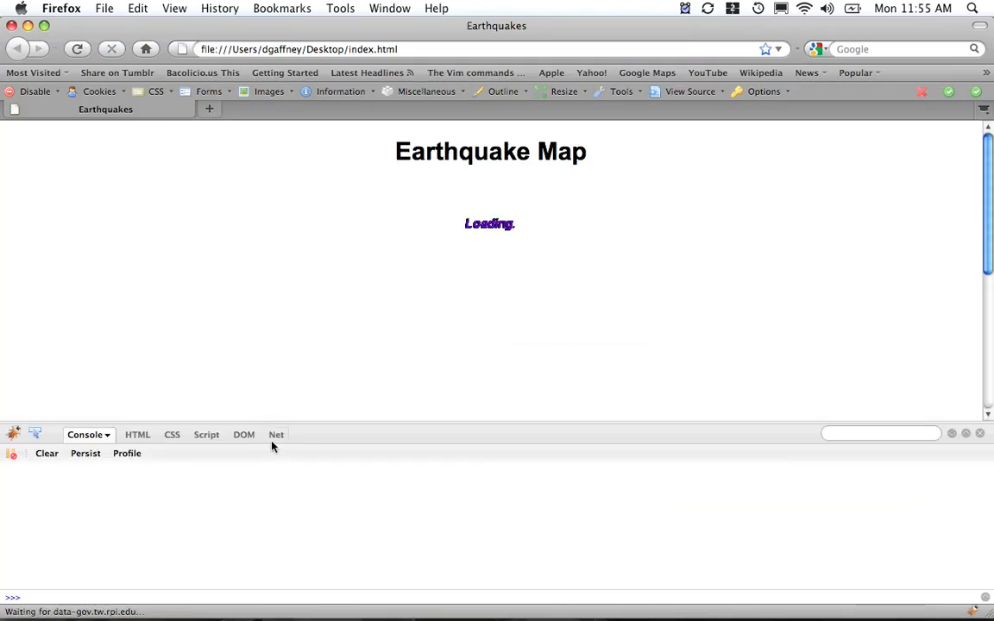
- Watch the Earthquake Map's network requests in Firebug, then zoom to the Caribbean and pan toward Mexico
left_click(276, 435)
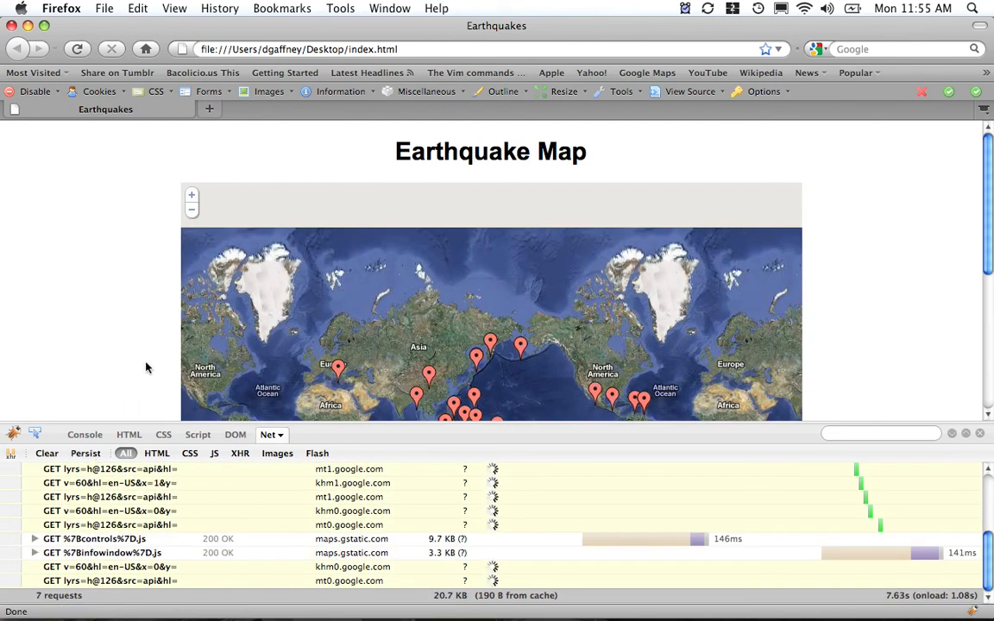
scroll("down", 3)
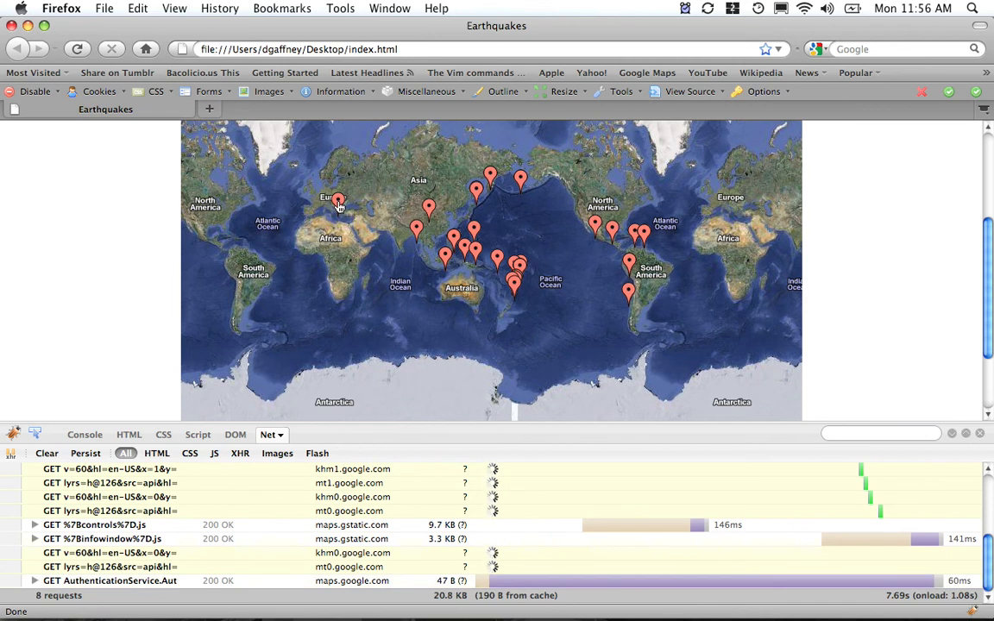
left_click(338, 201)
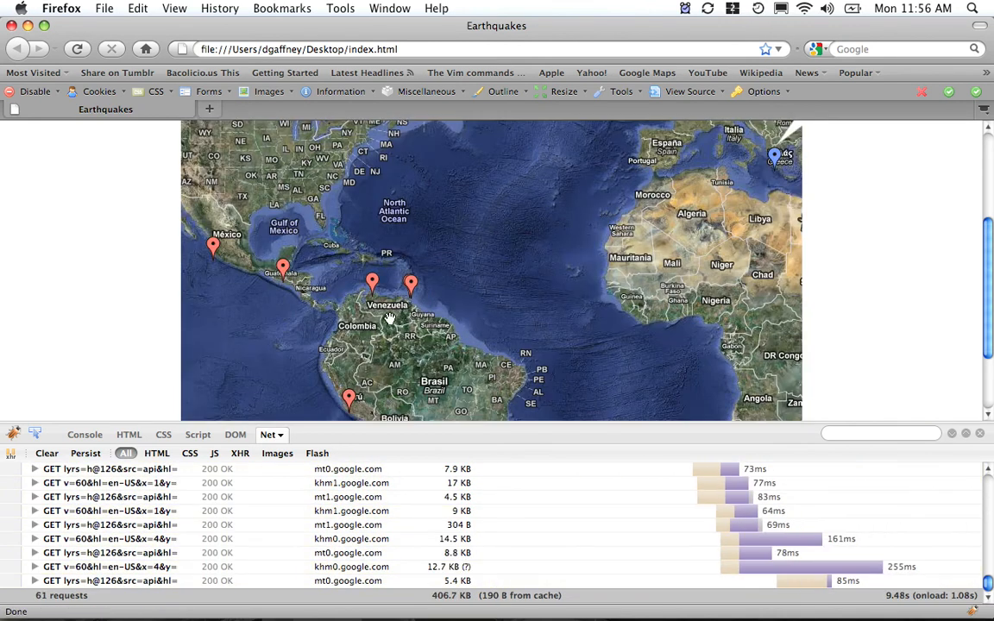
left_click_drag(388, 319, 262, 255)
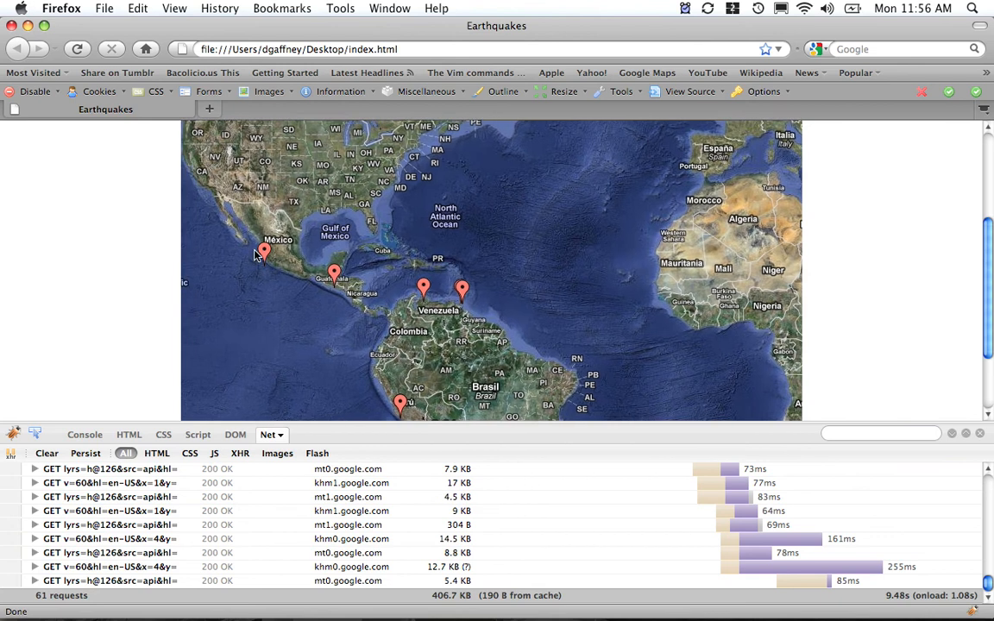
- View a marker popup reading 'south of Alaska, Magnitude: 3', then return to the data-gov tutorial tab
left_click(265, 252)
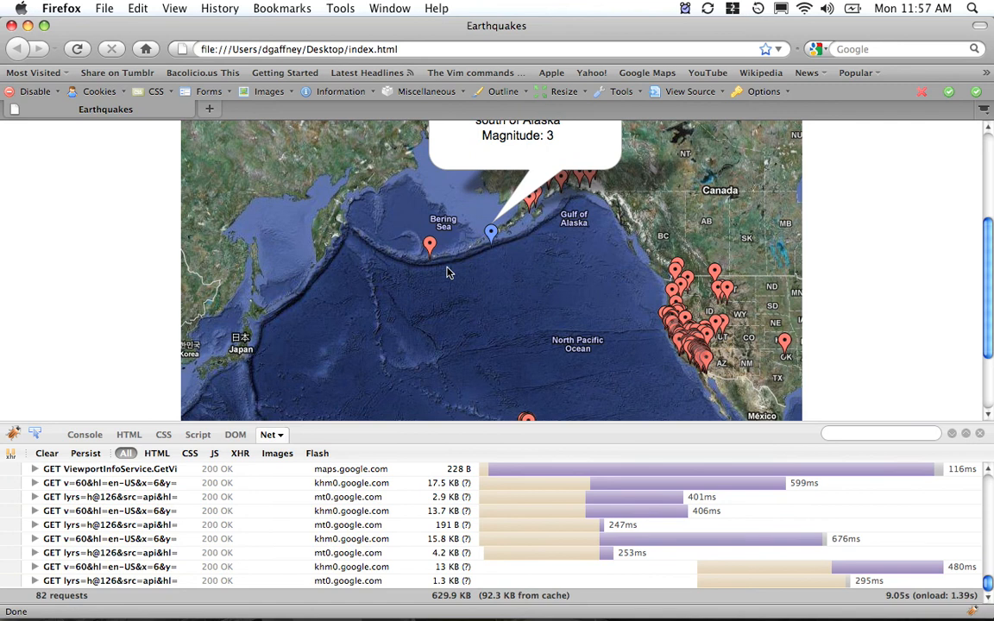
mouse_move(45, 286)
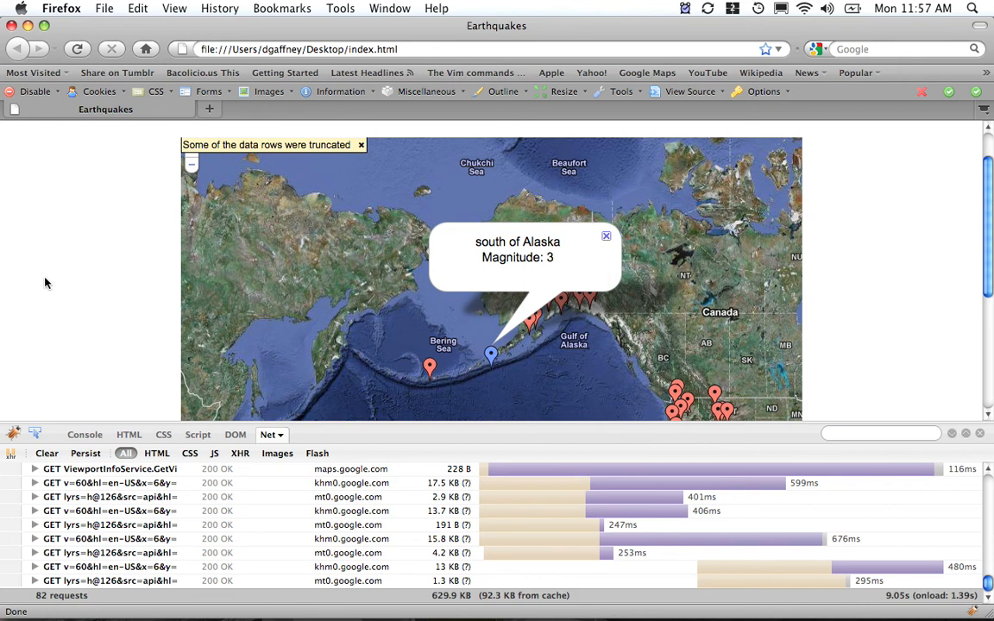
left_click(473, 110)
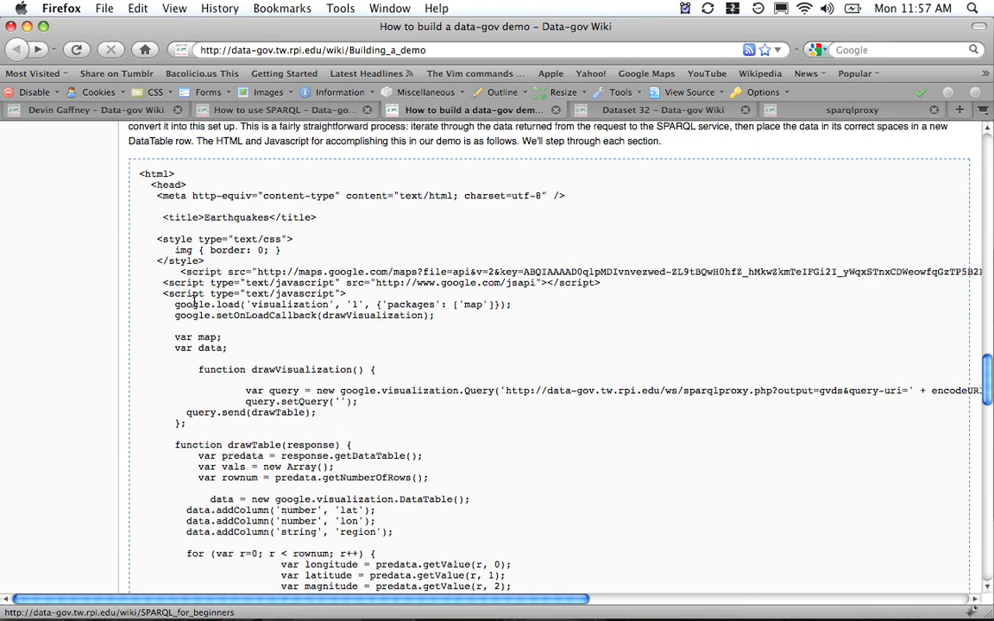
scroll("down", 3)
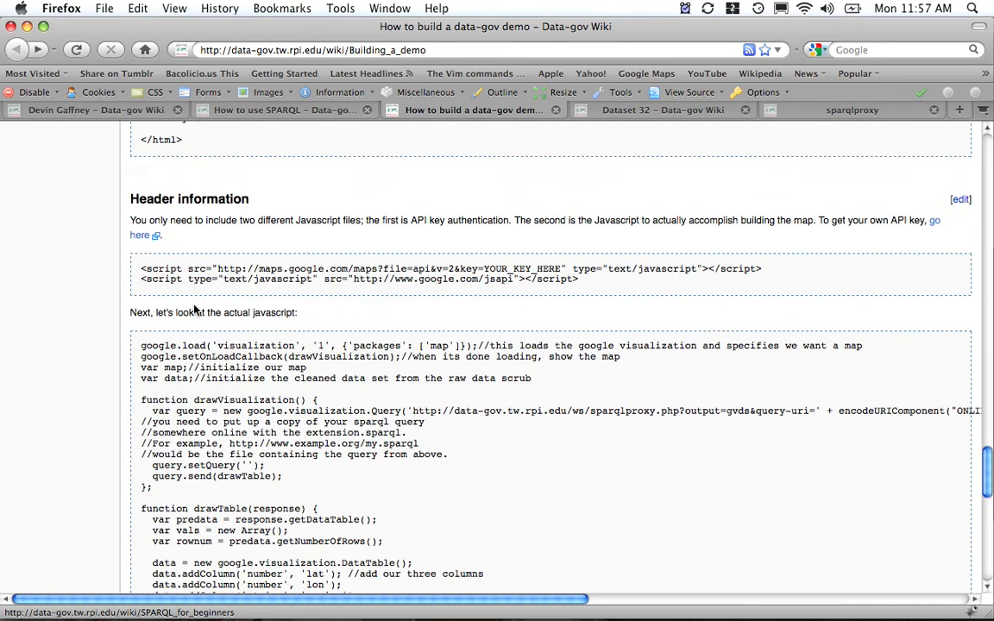
scroll("down", 3)
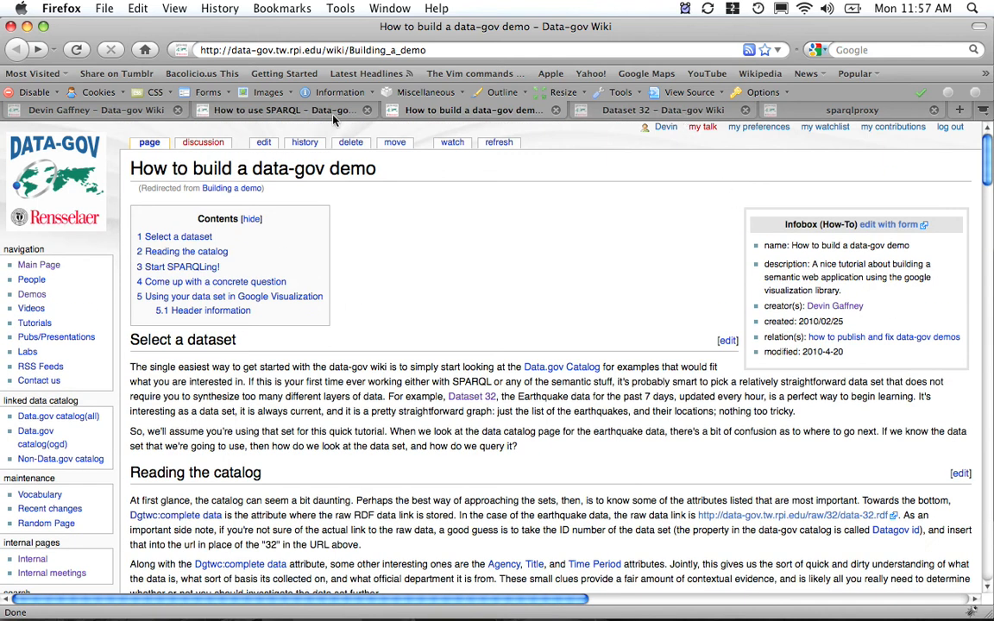
left_click(280, 111)
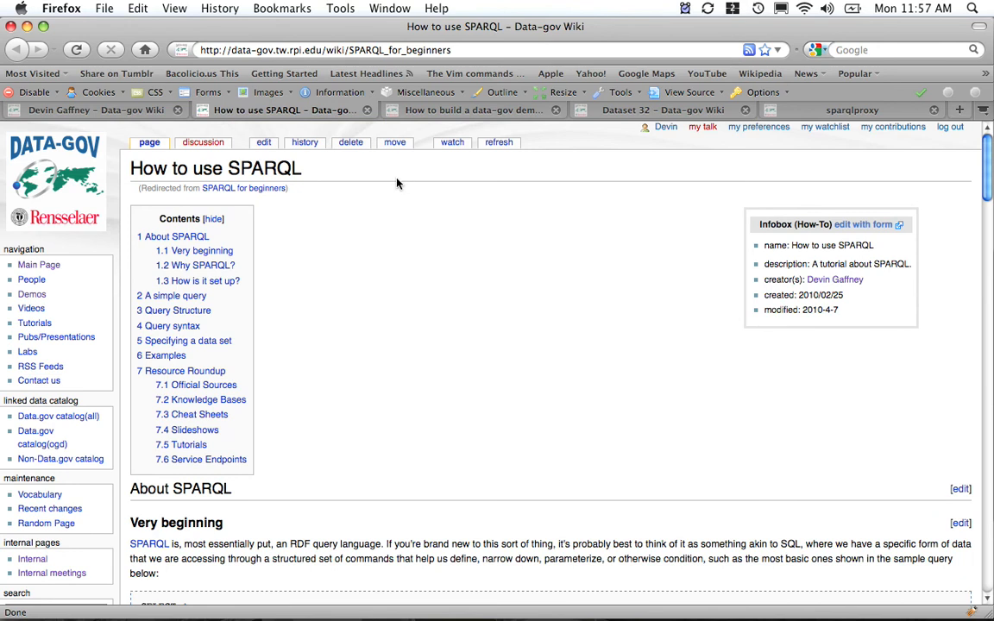
left_click(663, 111)
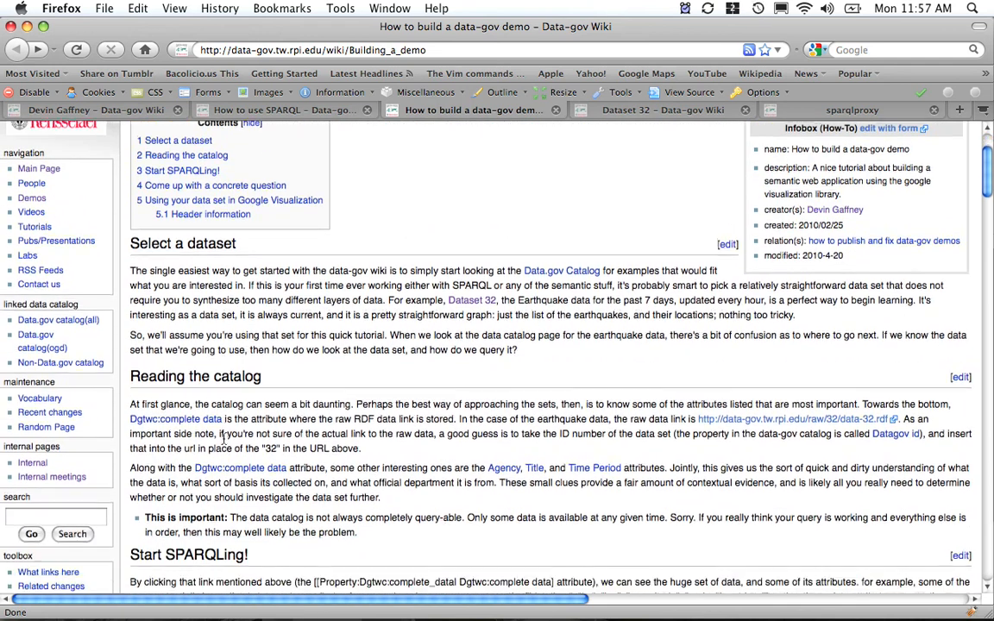
scroll("down", 3)
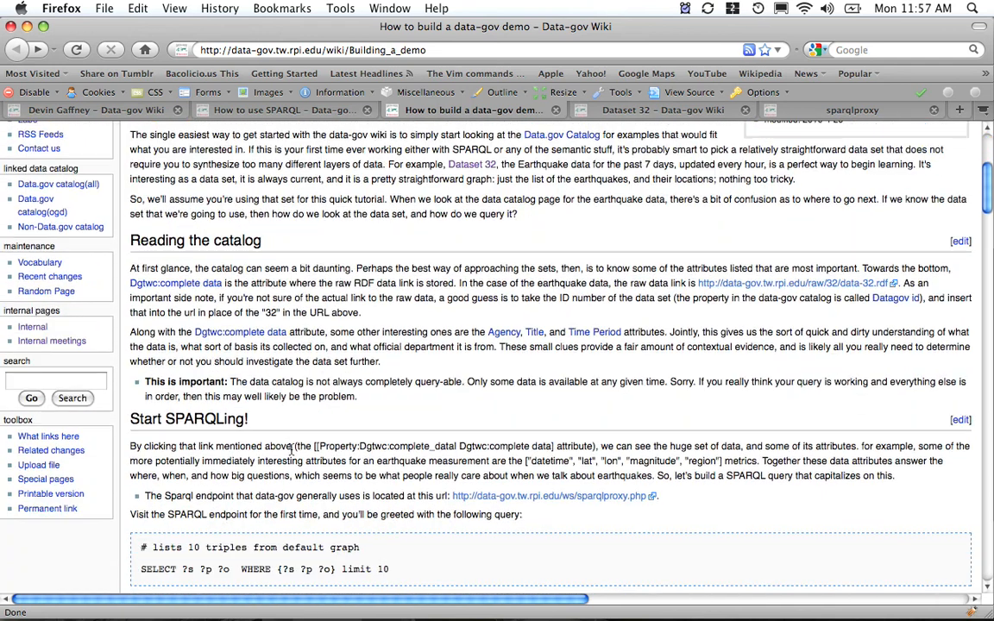
scroll("down", 3)
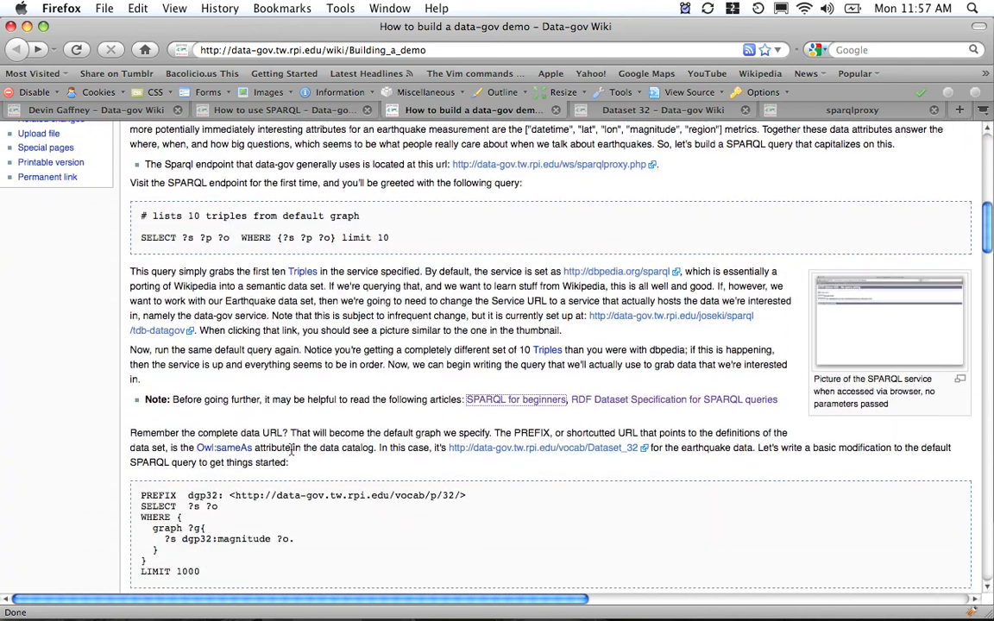
scroll("down", 3)
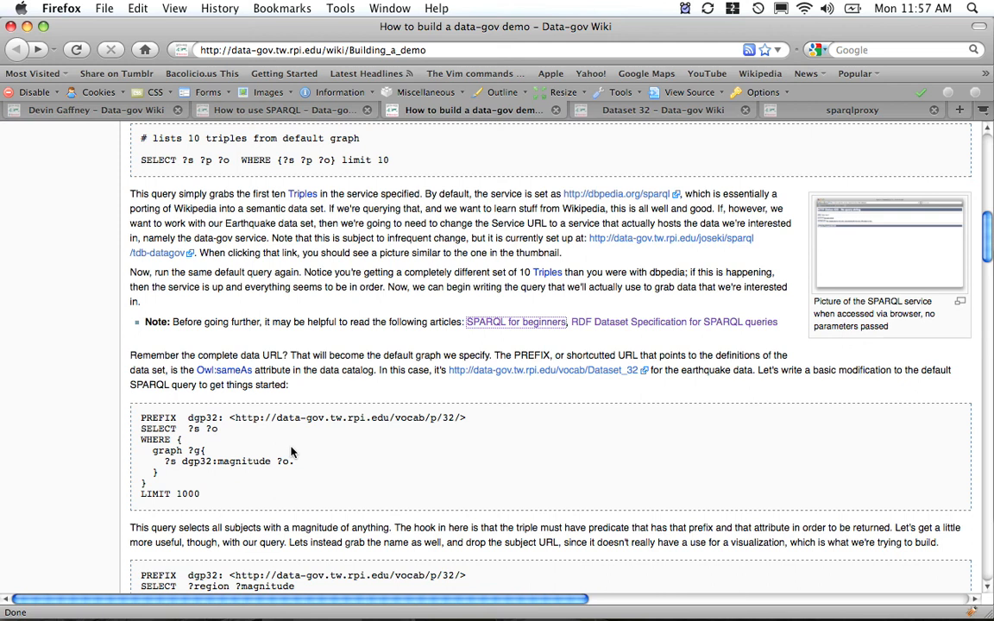